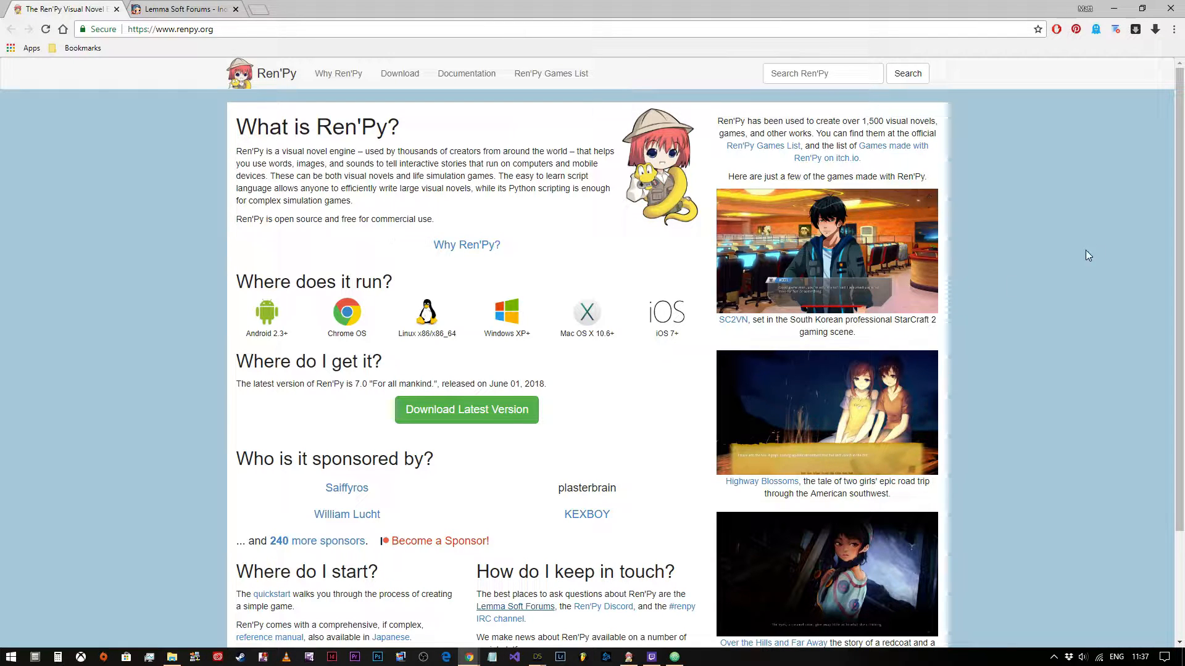
# Switch to the Lemma Soft Forums tab and scroll through the board index down to its statistics.
pyautogui.scroll(-3)
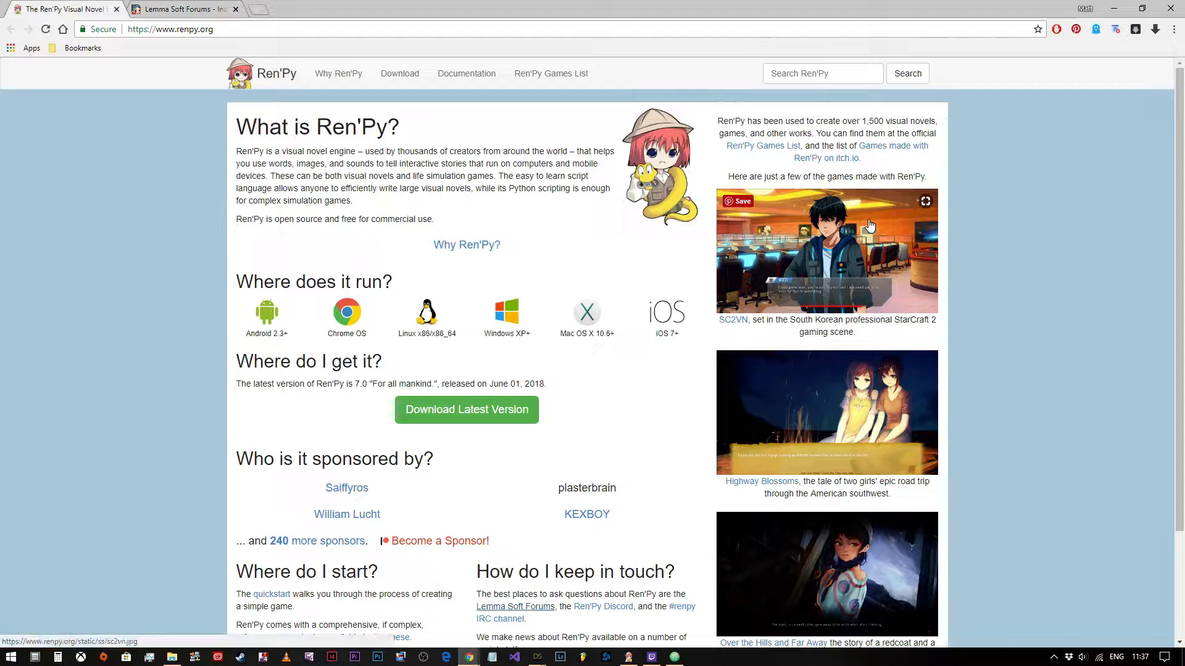
pyautogui.moveTo(1098, 203)
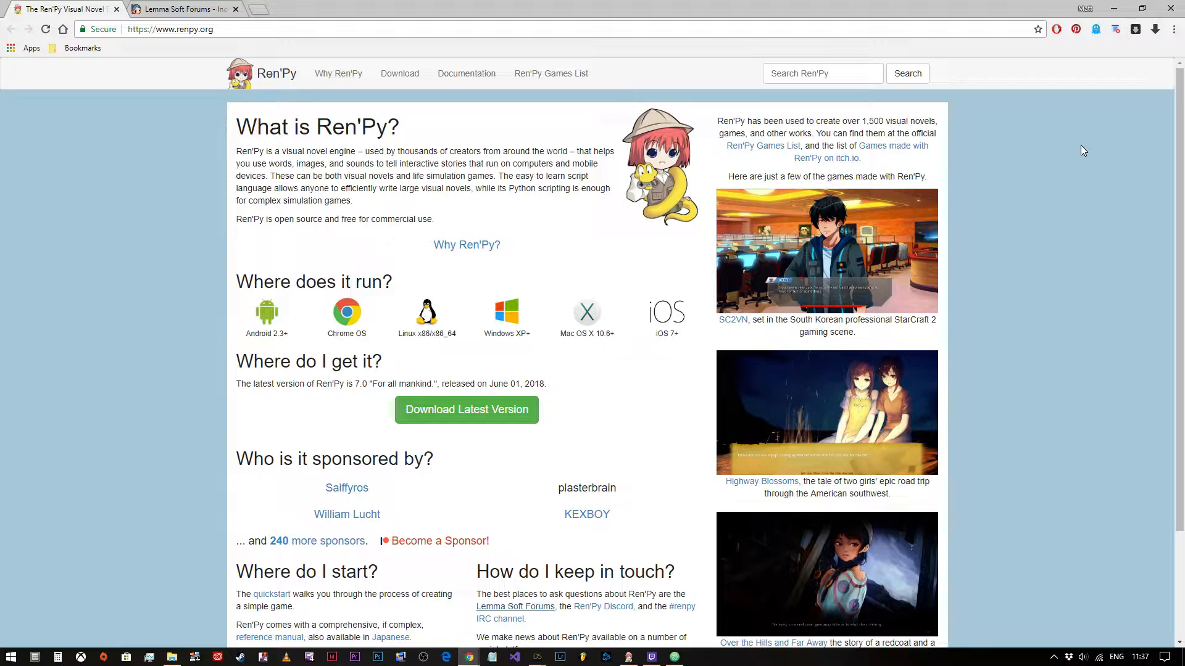
pyautogui.moveTo(1080, 156)
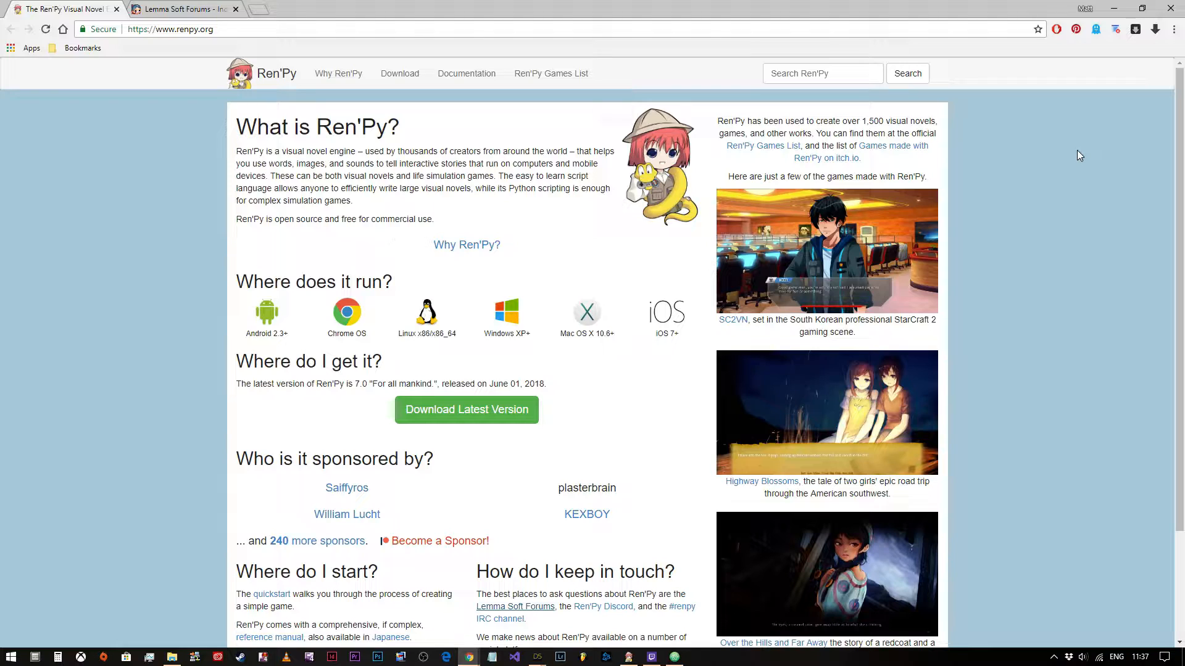
pyautogui.moveTo(1074, 158)
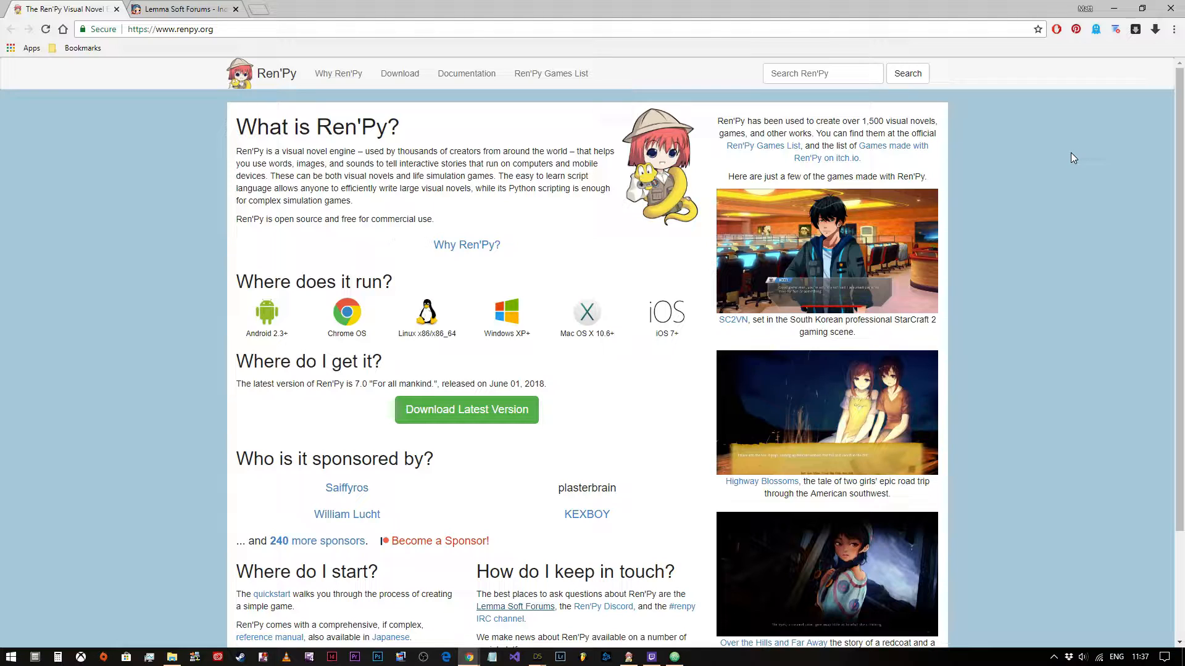
pyautogui.moveTo(1057, 216)
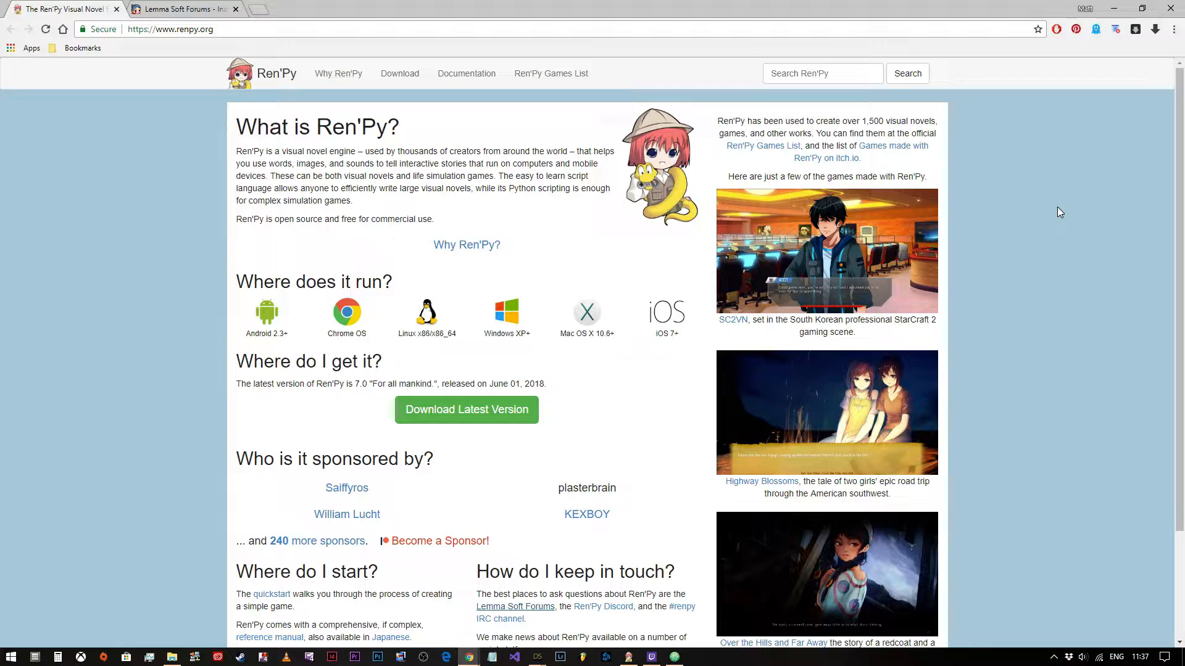
pyautogui.moveTo(936, 45)
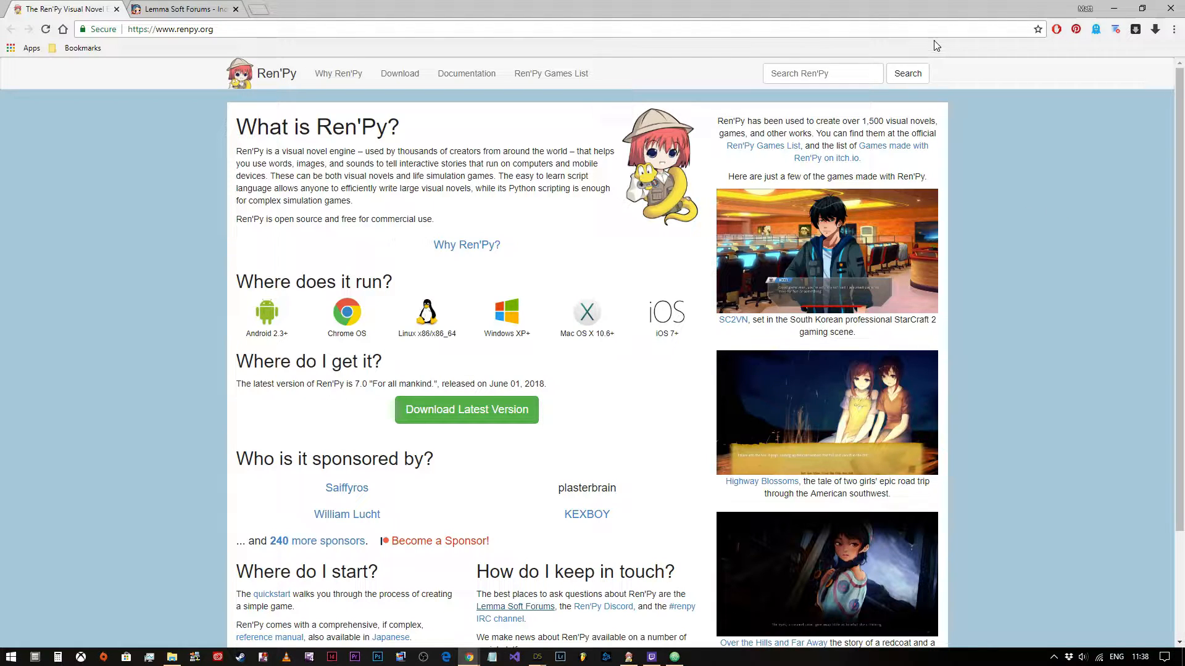
pyautogui.moveTo(163, 126)
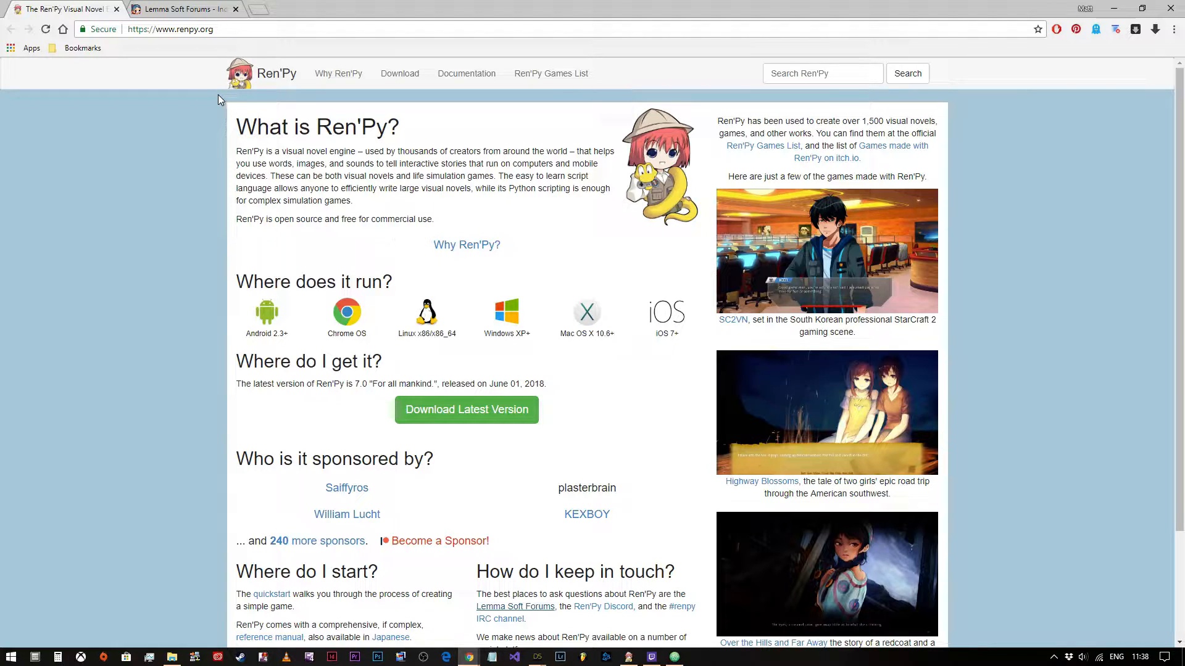
pyautogui.moveTo(214, 106)
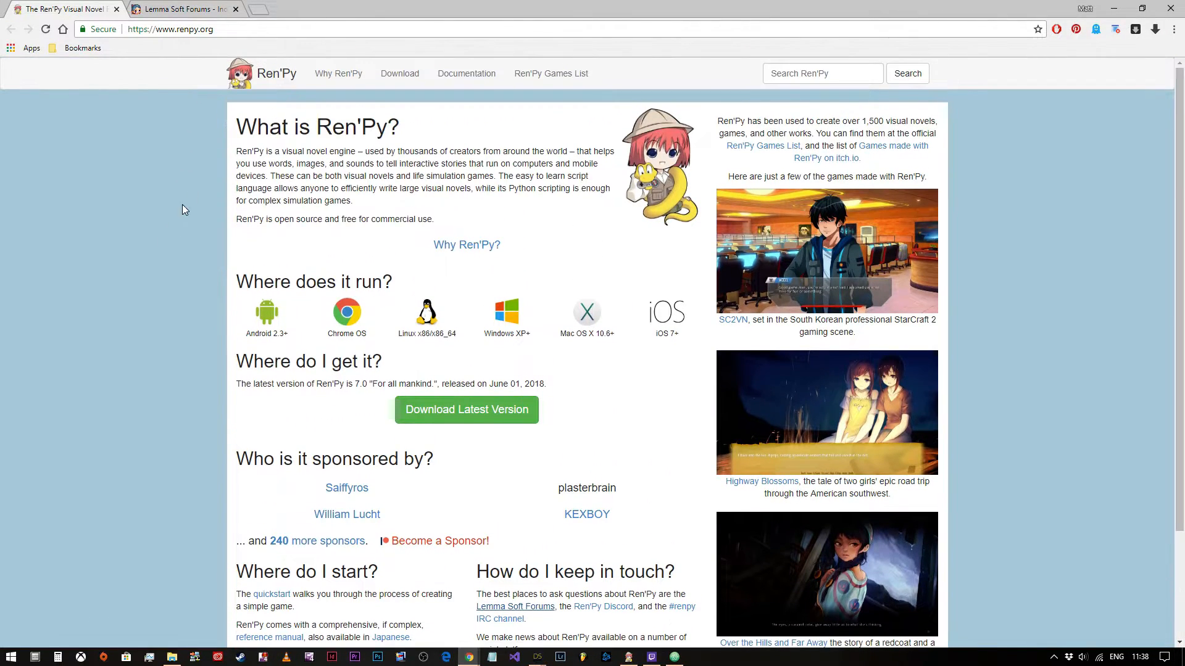
pyautogui.moveTo(221, 101)
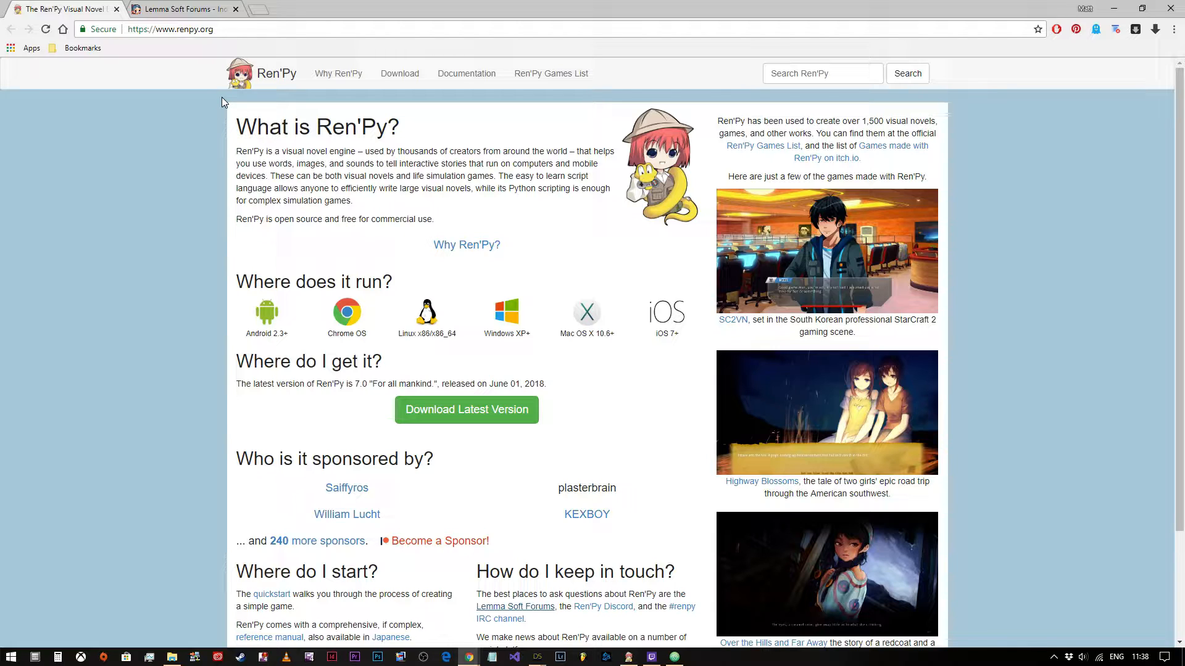
pyautogui.moveTo(227, 99)
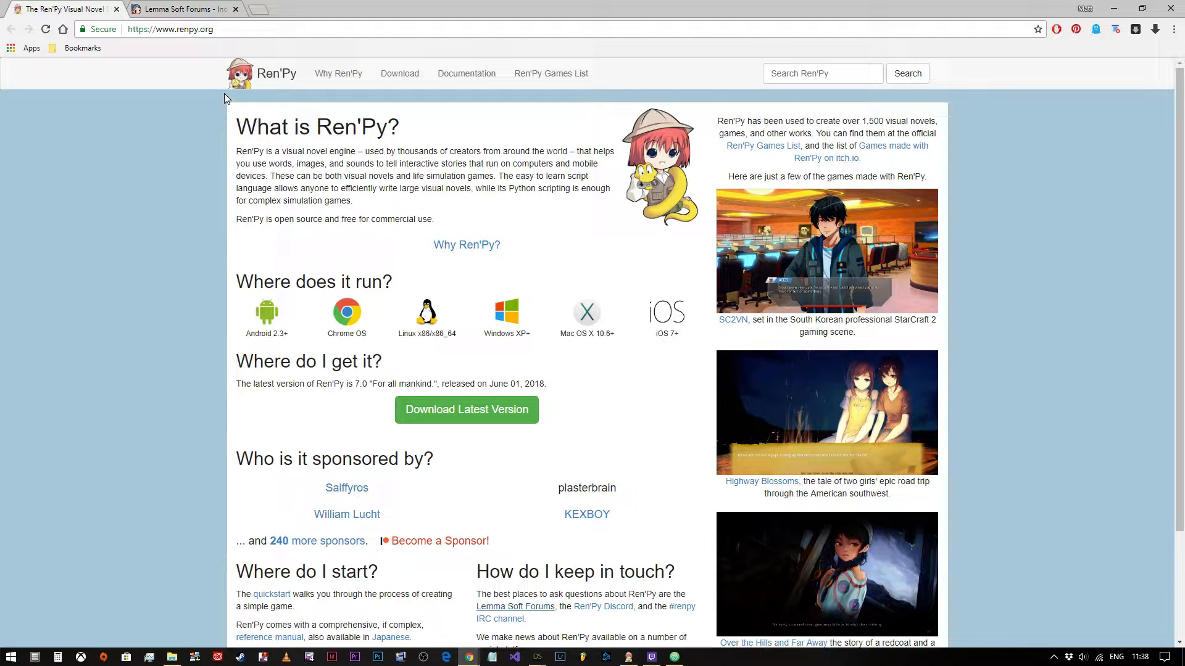
pyautogui.moveTo(225, 102)
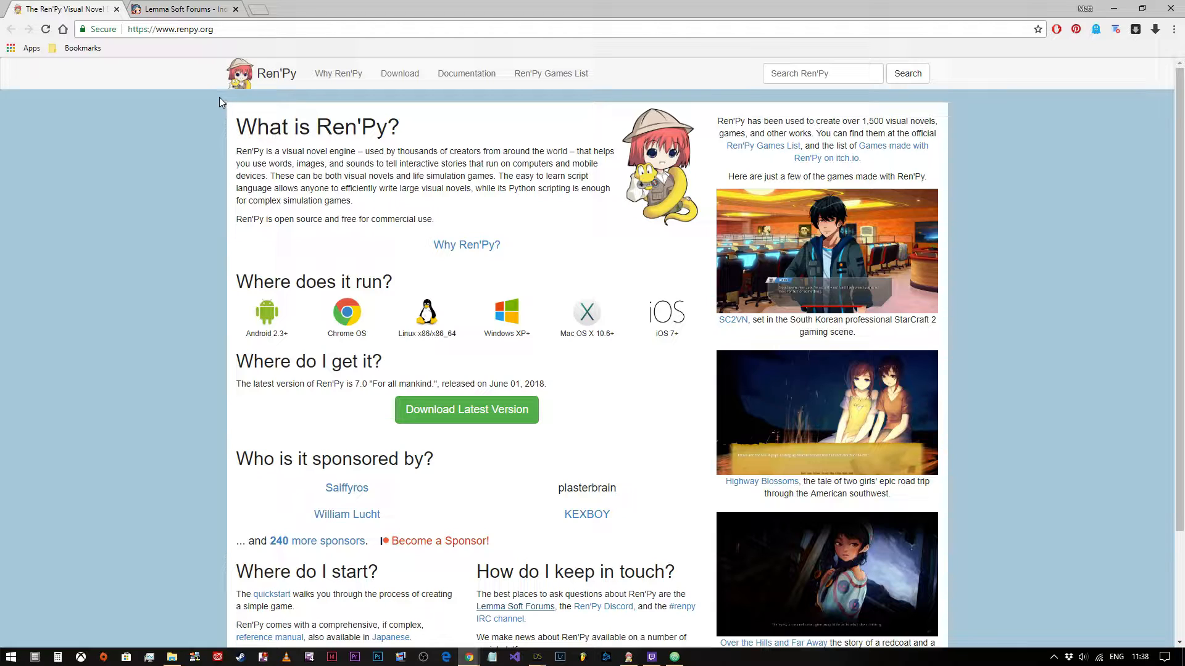
pyautogui.moveTo(225, 102)
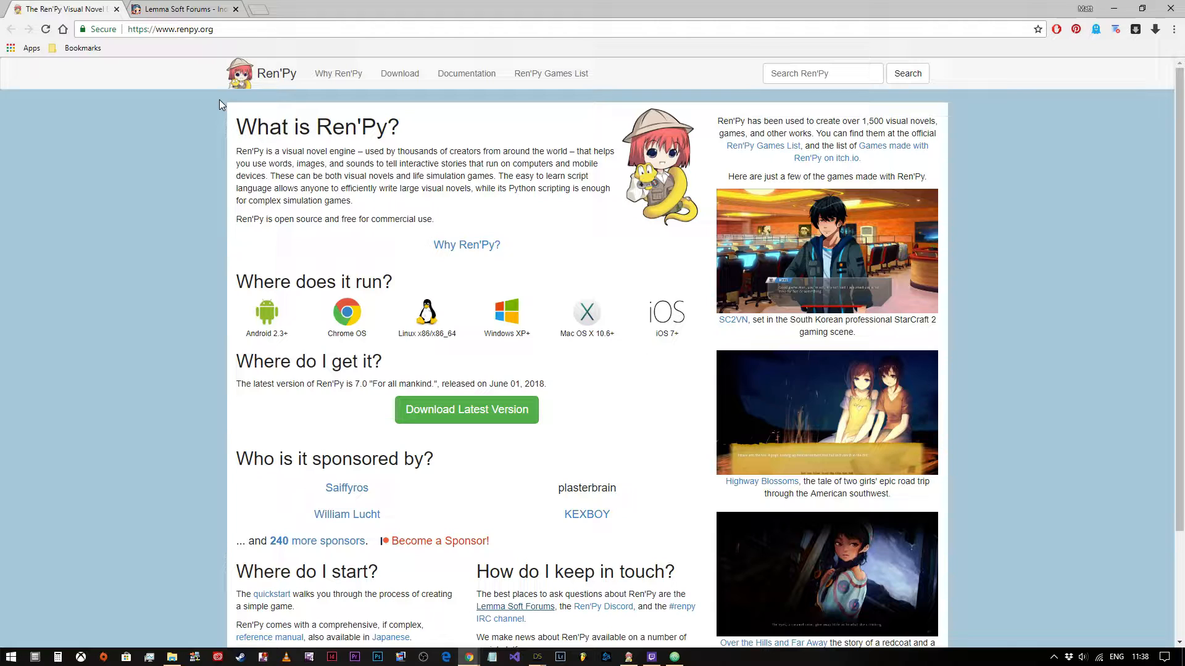
pyautogui.moveTo(222, 104)
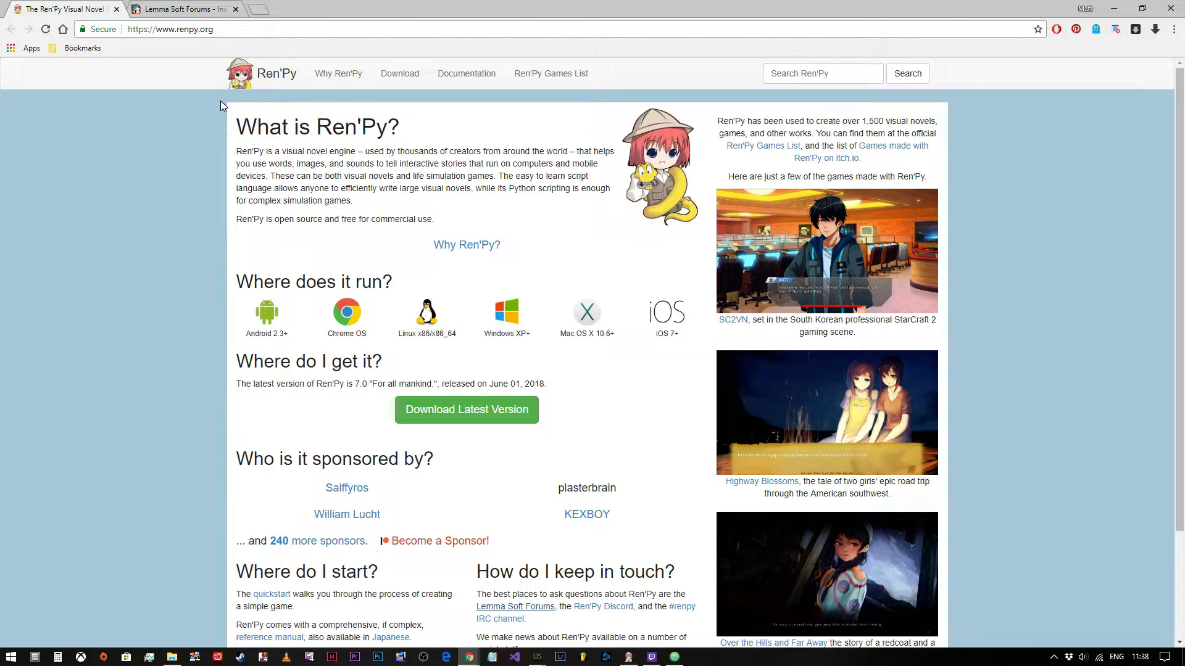
pyautogui.moveTo(233, 104)
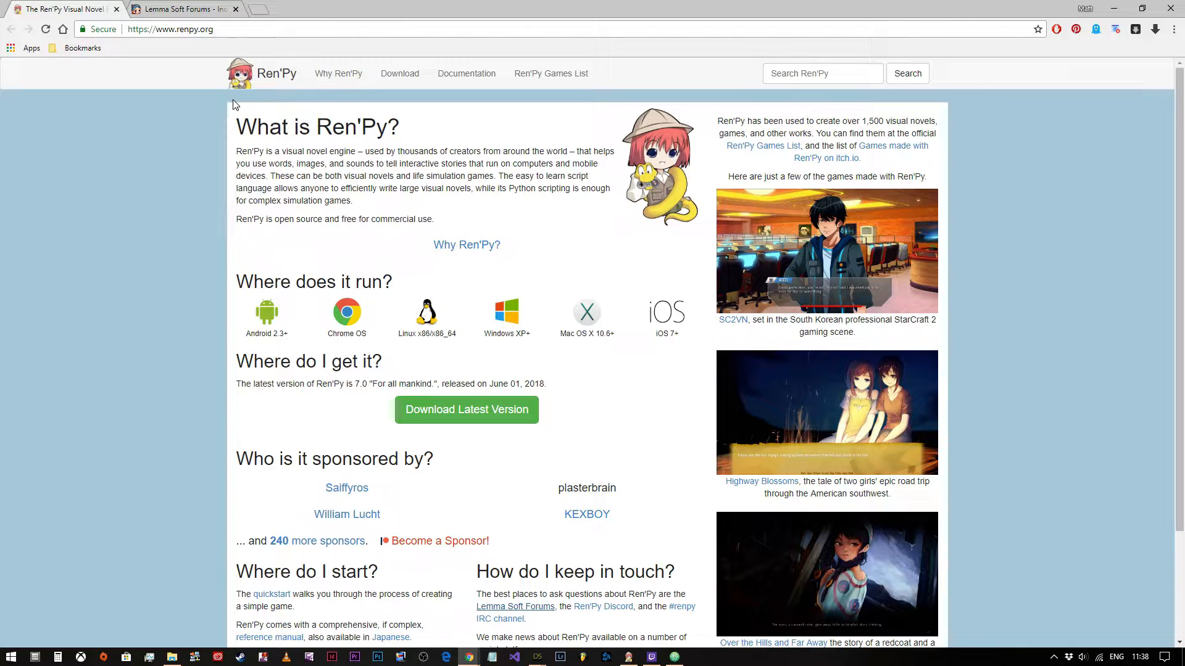
pyautogui.moveTo(241, 104)
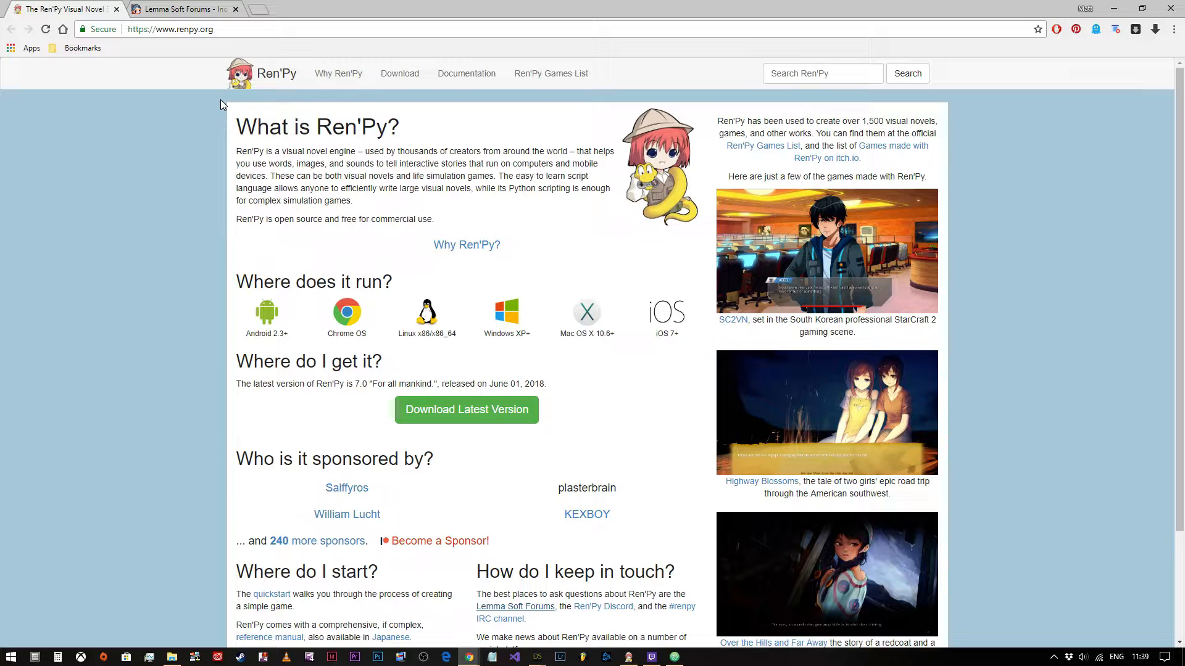
pyautogui.moveTo(294, 318)
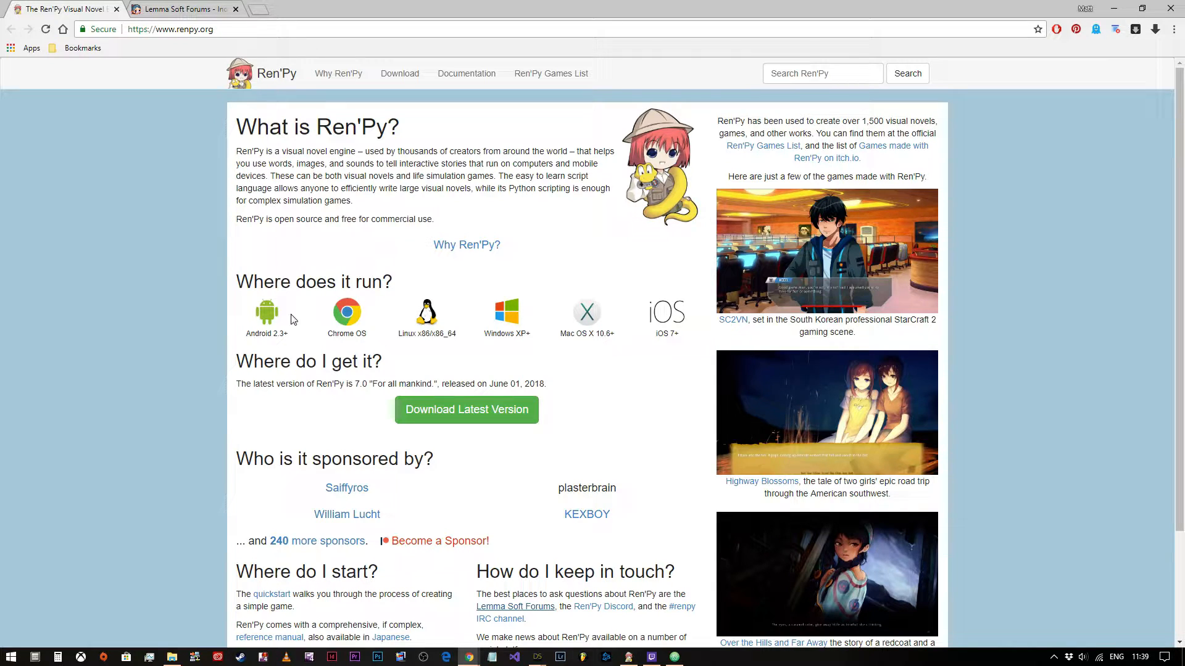
pyautogui.moveTo(378, 328)
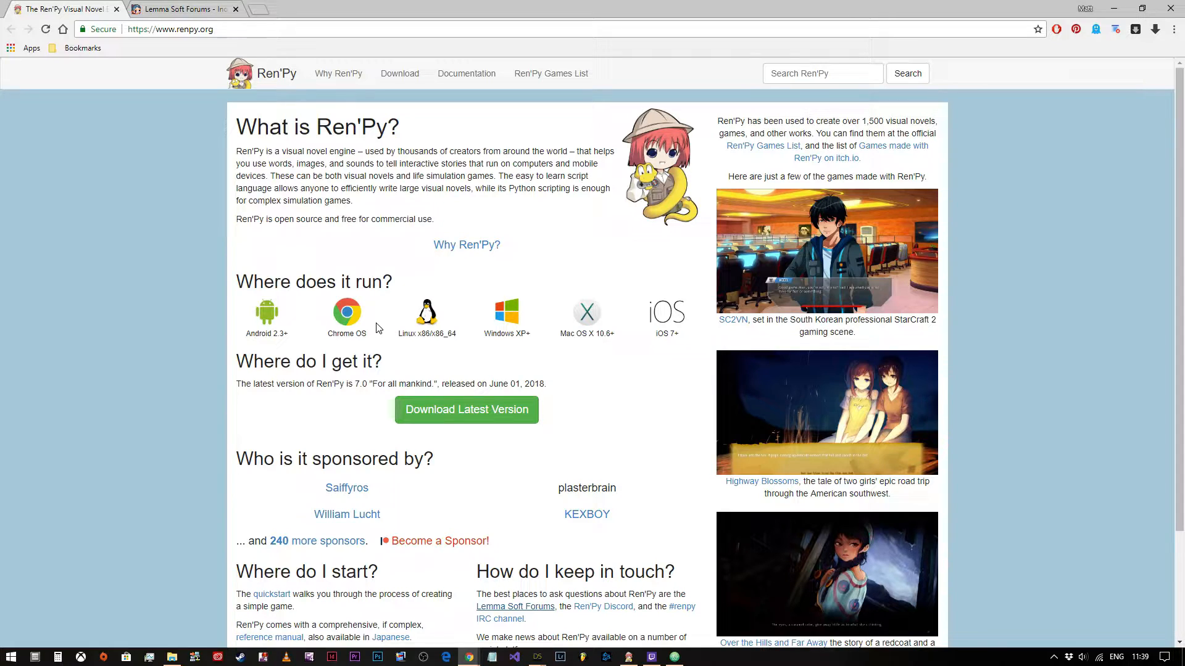
pyautogui.moveTo(572, 316)
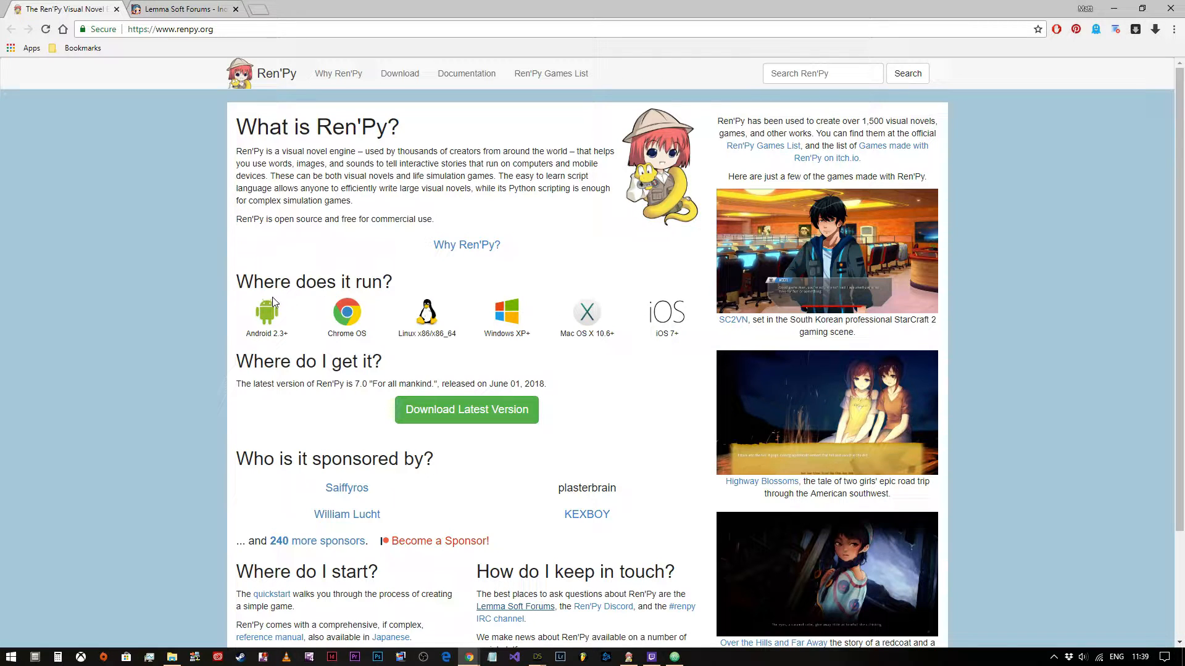
pyautogui.moveTo(223, 310)
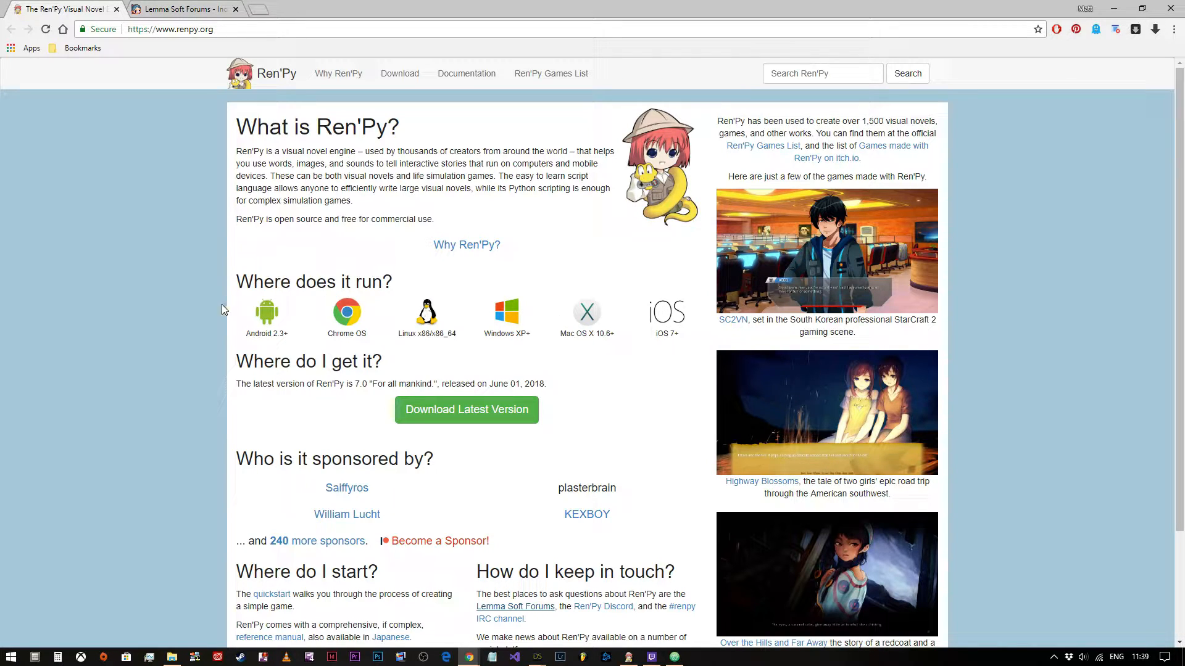
pyautogui.moveTo(150, 284)
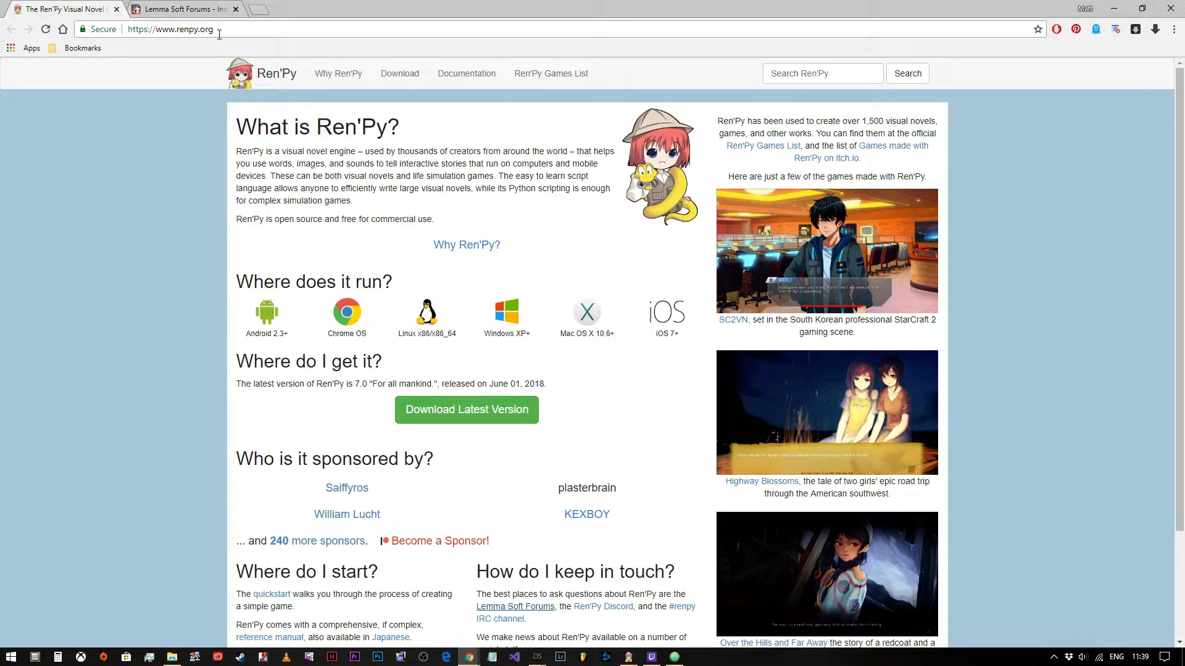
pyautogui.moveTo(61, 297)
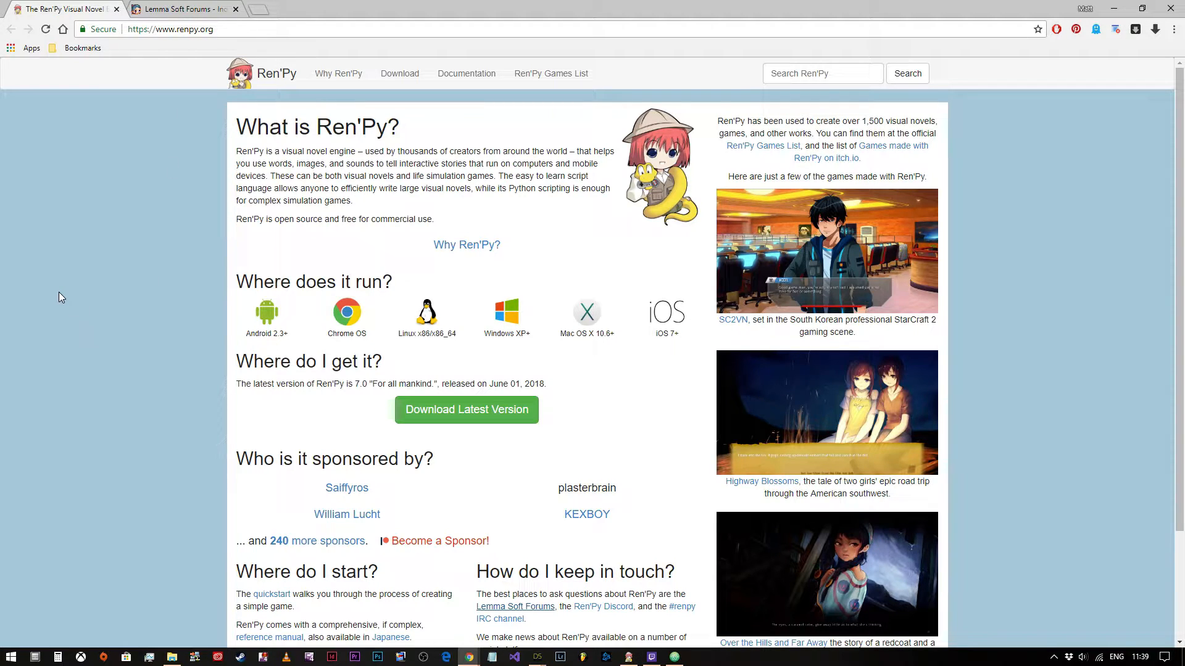
pyautogui.moveTo(44, 293)
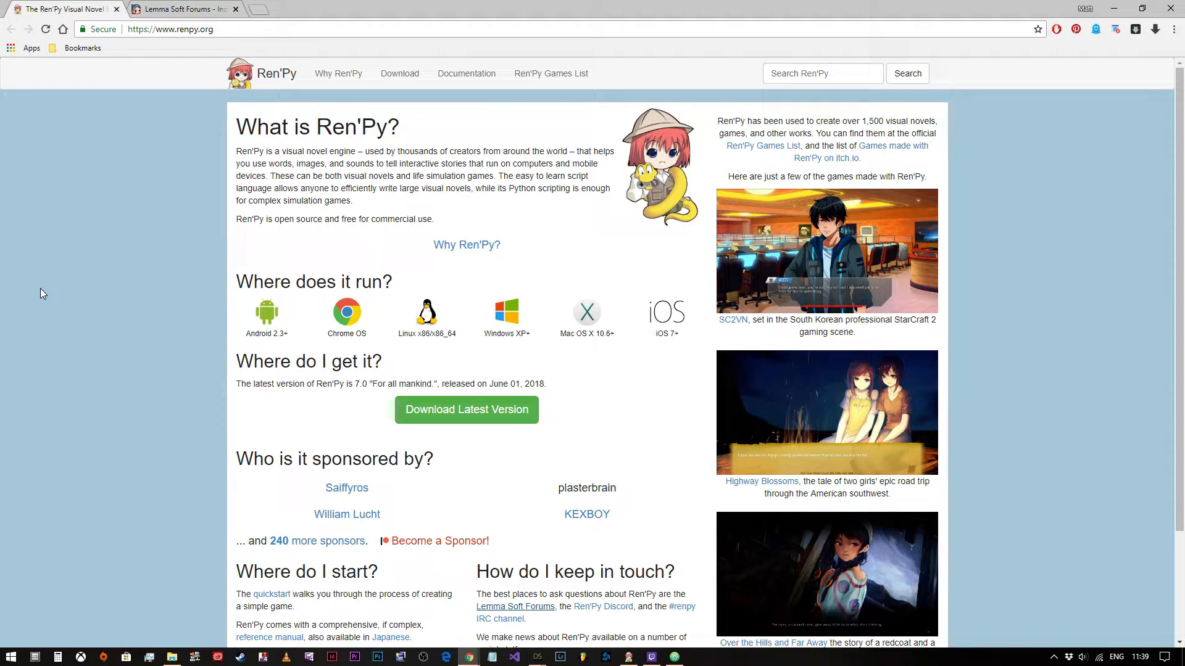
pyautogui.moveTo(110, 215)
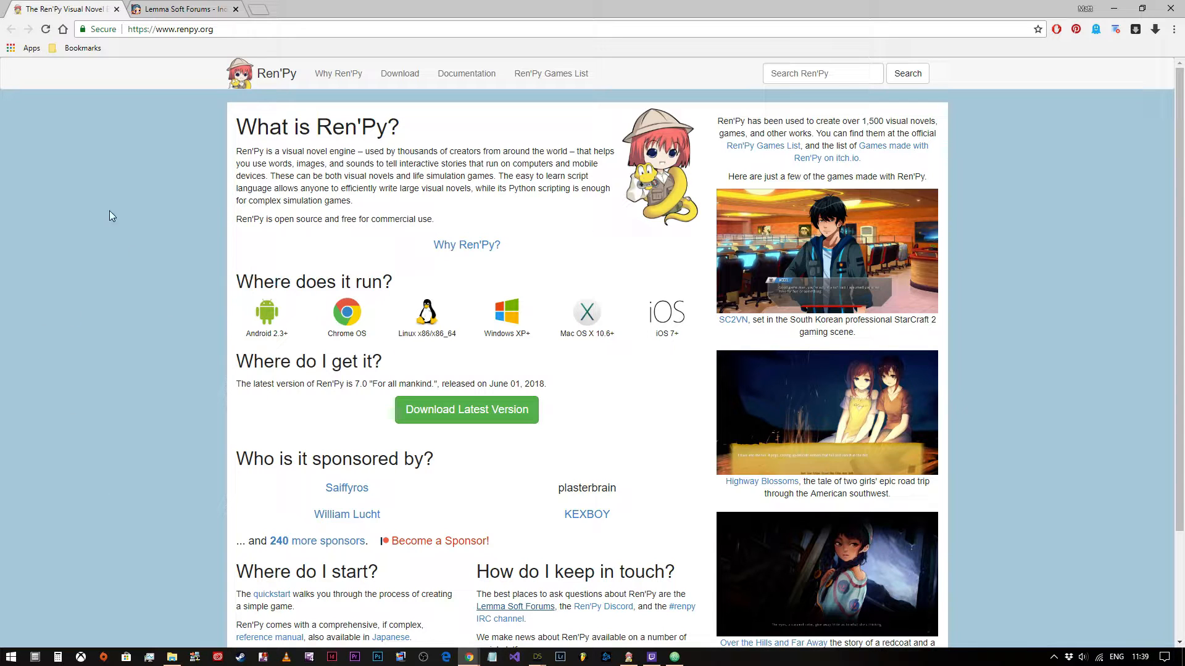
pyautogui.moveTo(251, 307)
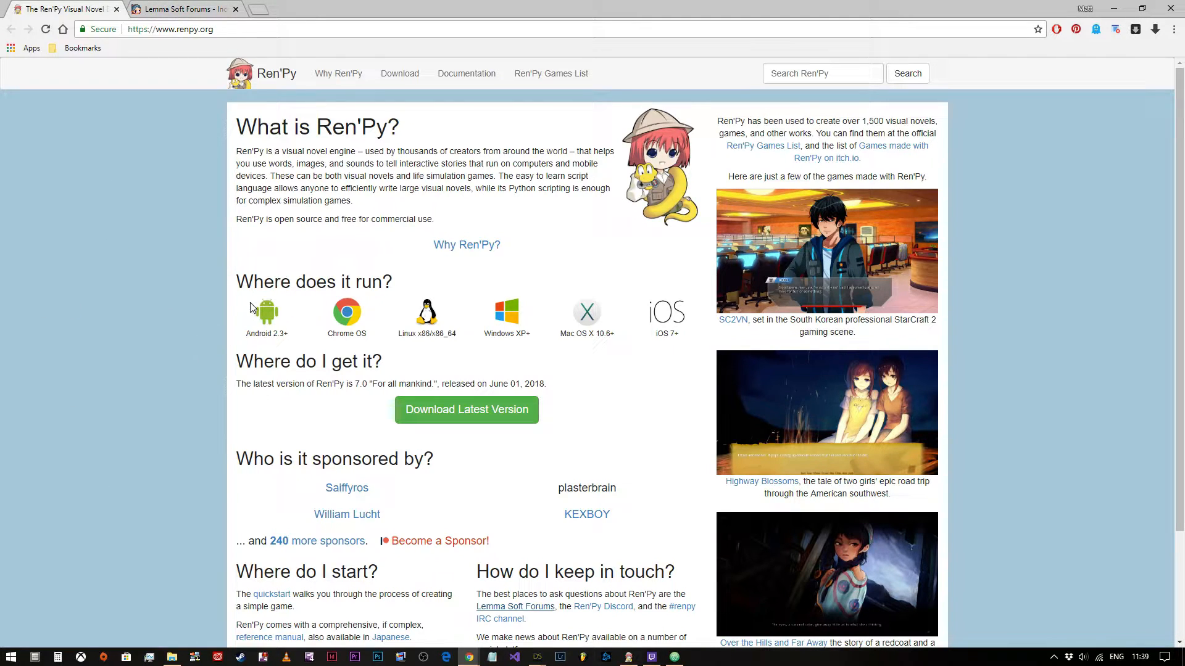
pyautogui.moveTo(400, 73)
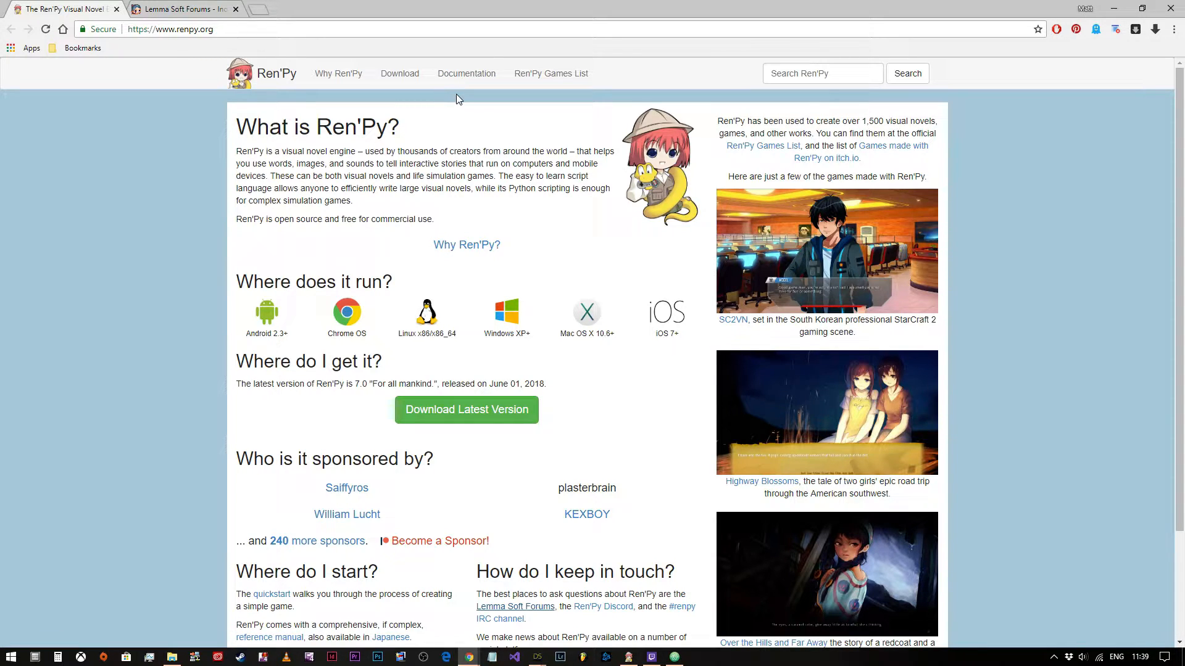
pyautogui.moveTo(463, 100)
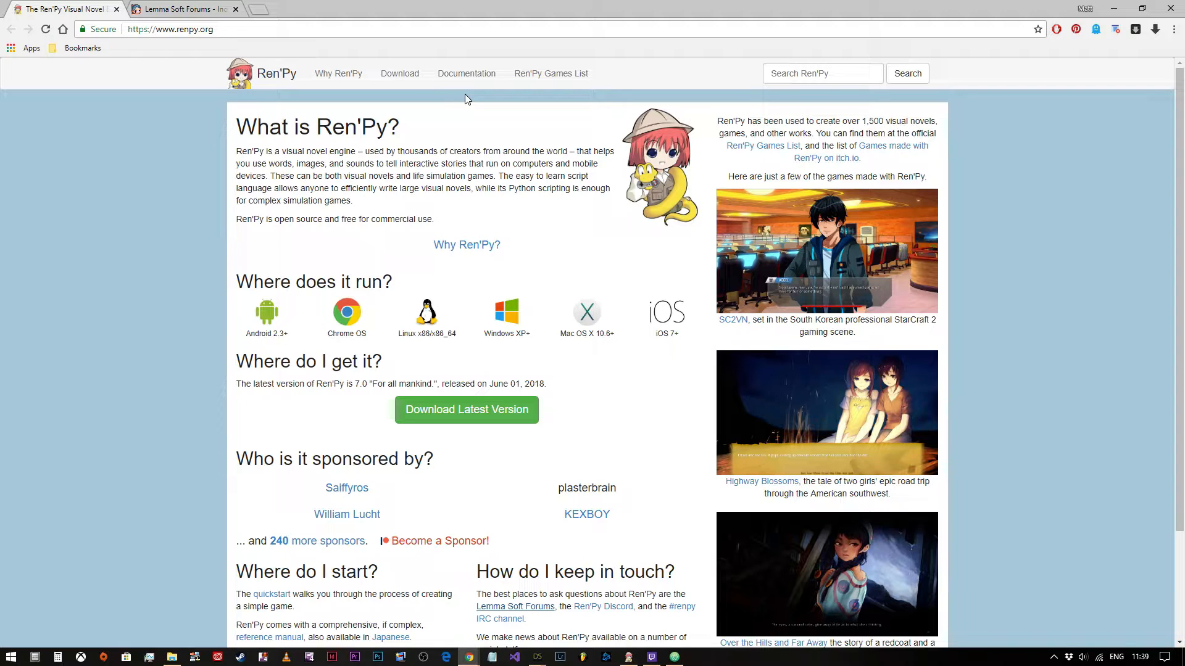
pyautogui.click(182, 8)
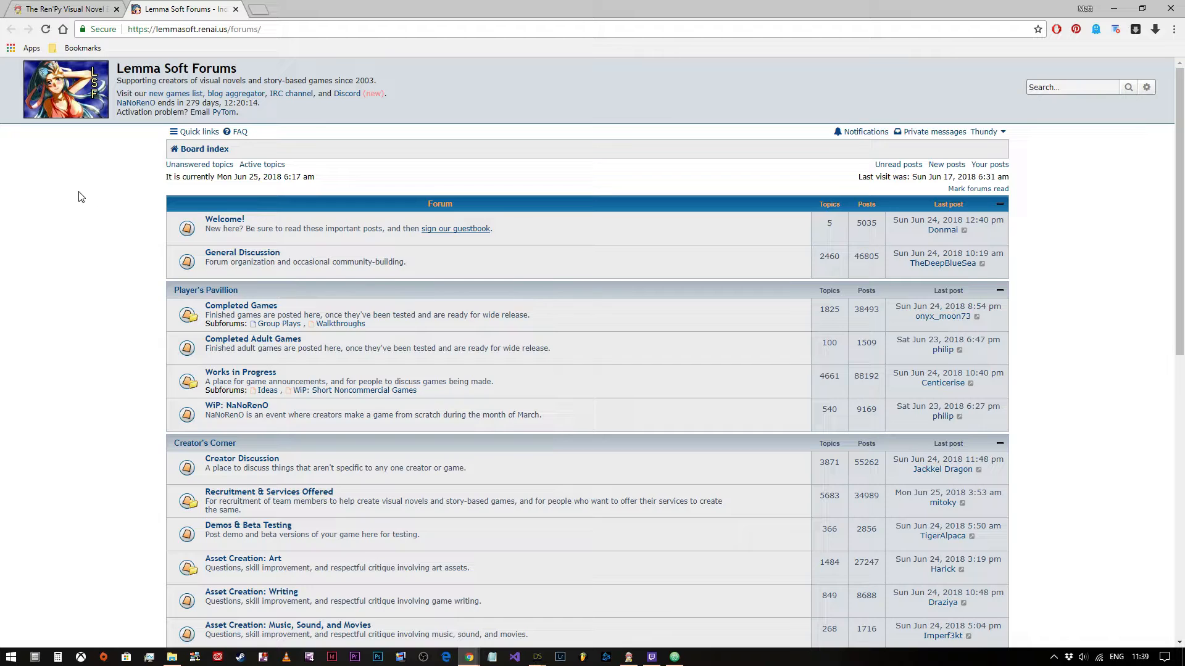
pyautogui.scroll(-3)
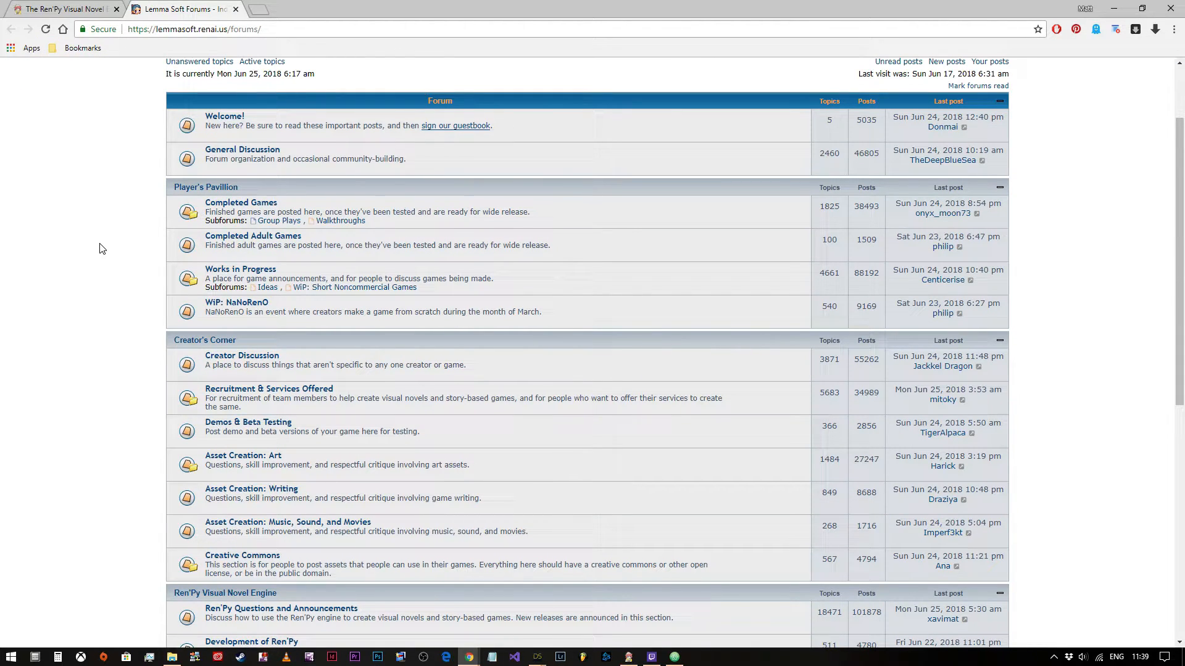
pyautogui.scroll(-3)
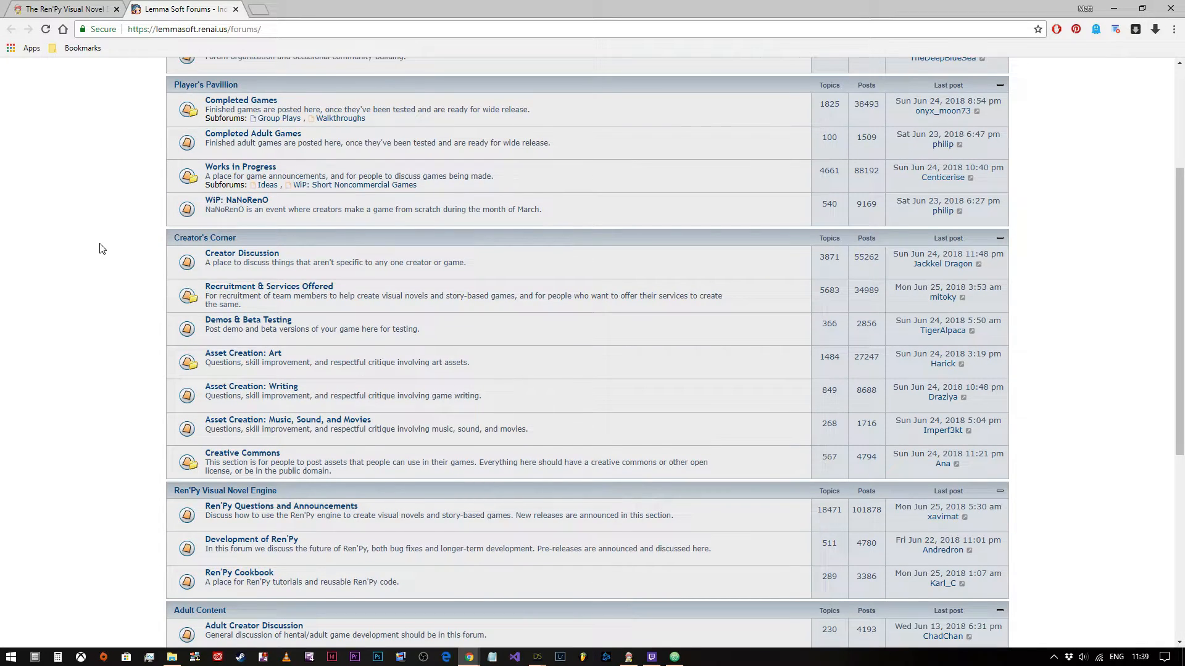
pyautogui.scroll(-3)
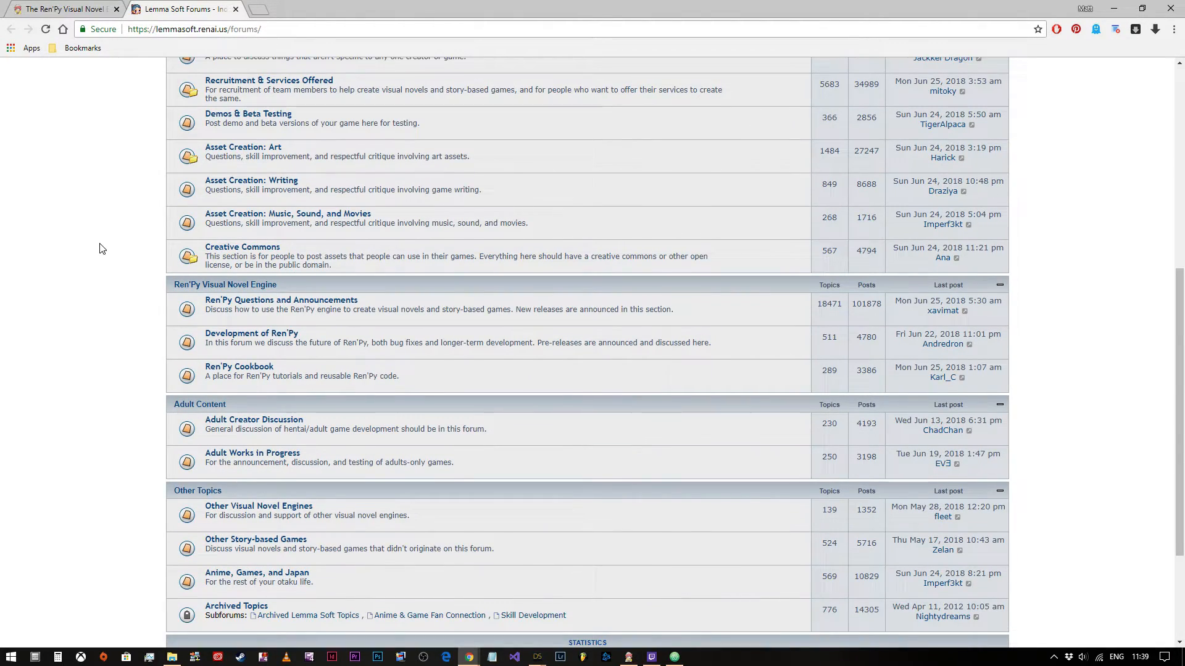
pyautogui.scroll(-3)
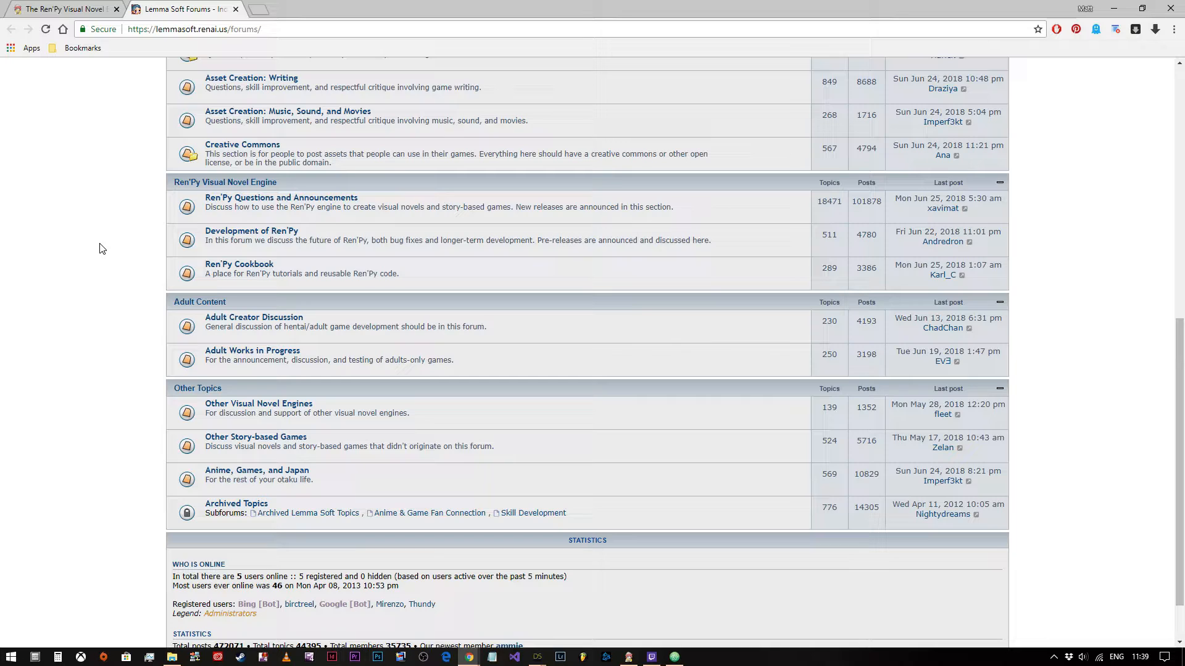
pyautogui.scroll(3)
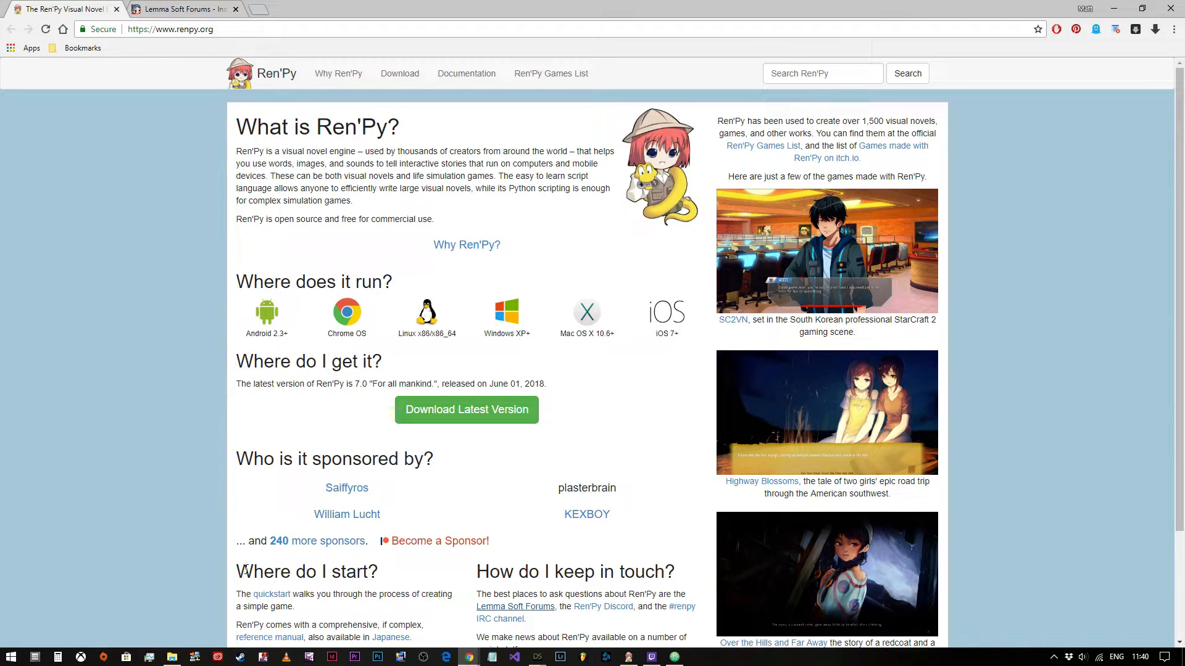
# Bring the Ren'Py Launcher window to the front from the taskbar preview.
pyautogui.click(629, 656)
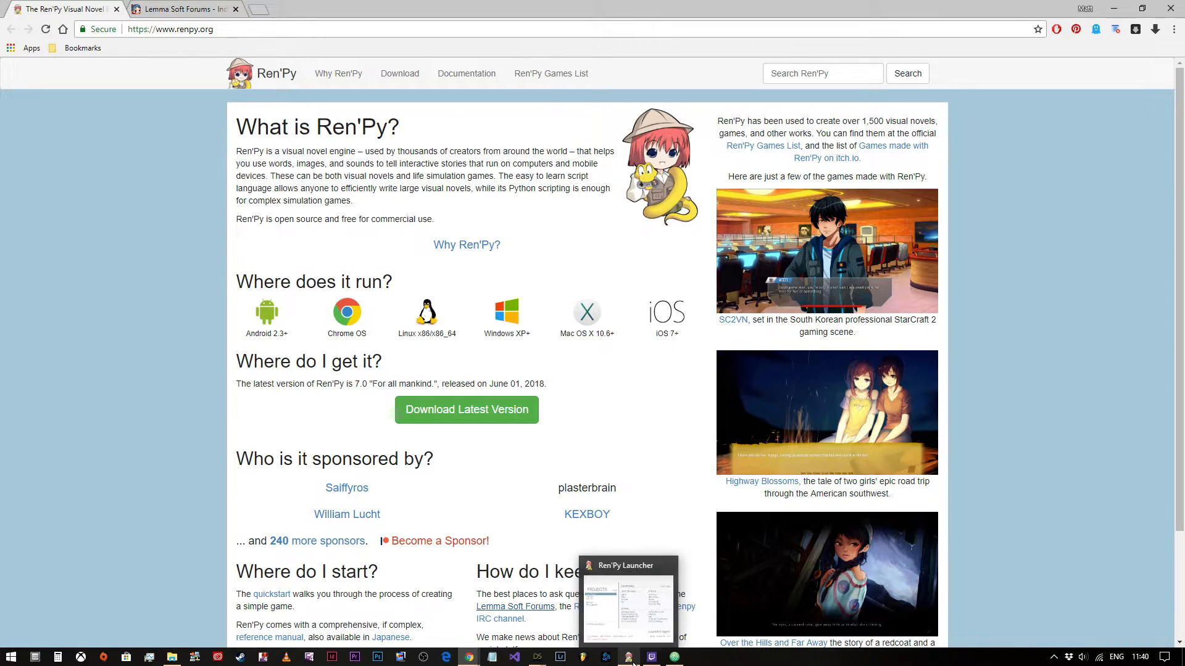
pyautogui.click(628, 655)
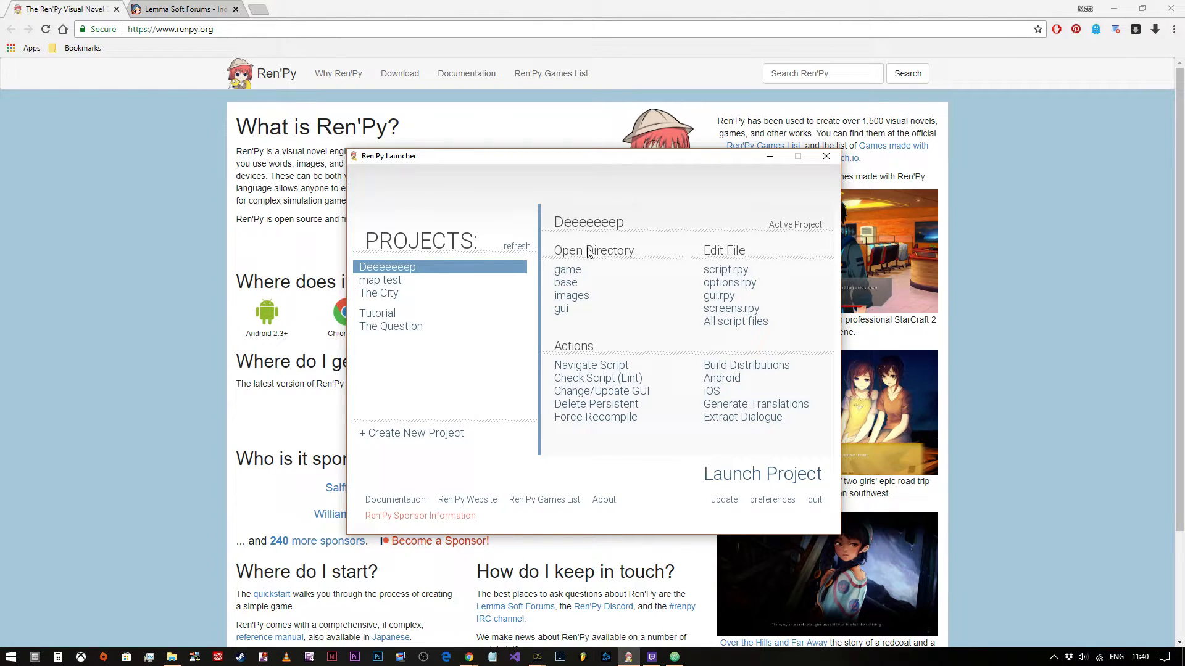
pyautogui.moveTo(718, 295)
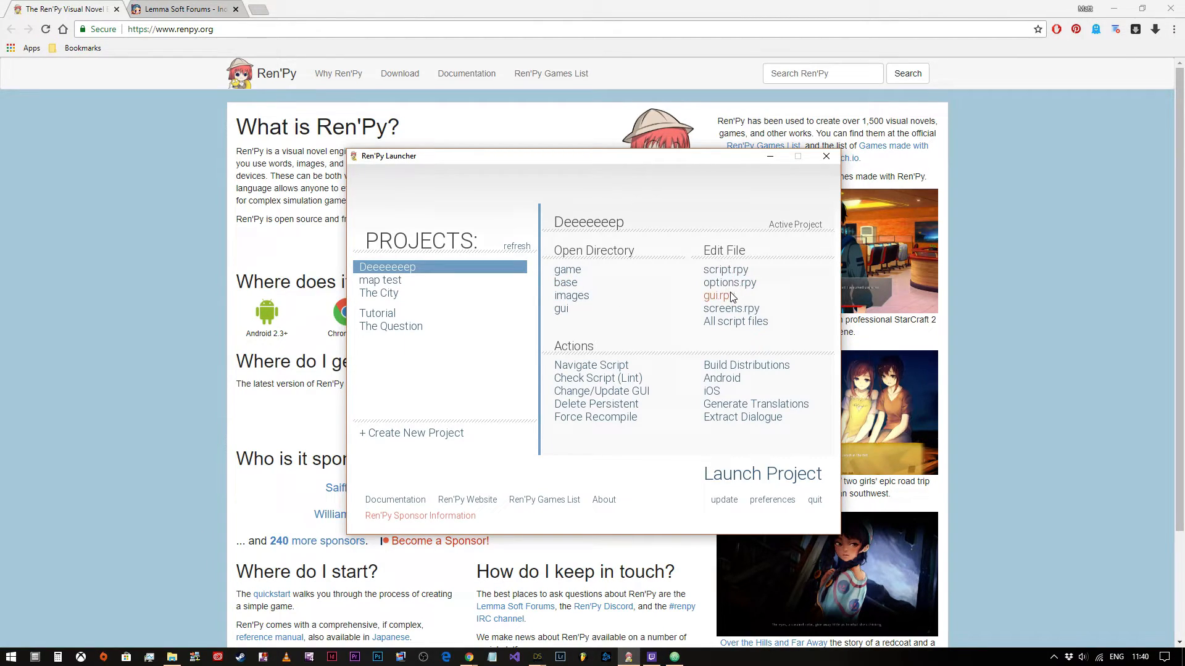
pyautogui.moveTo(680, 335)
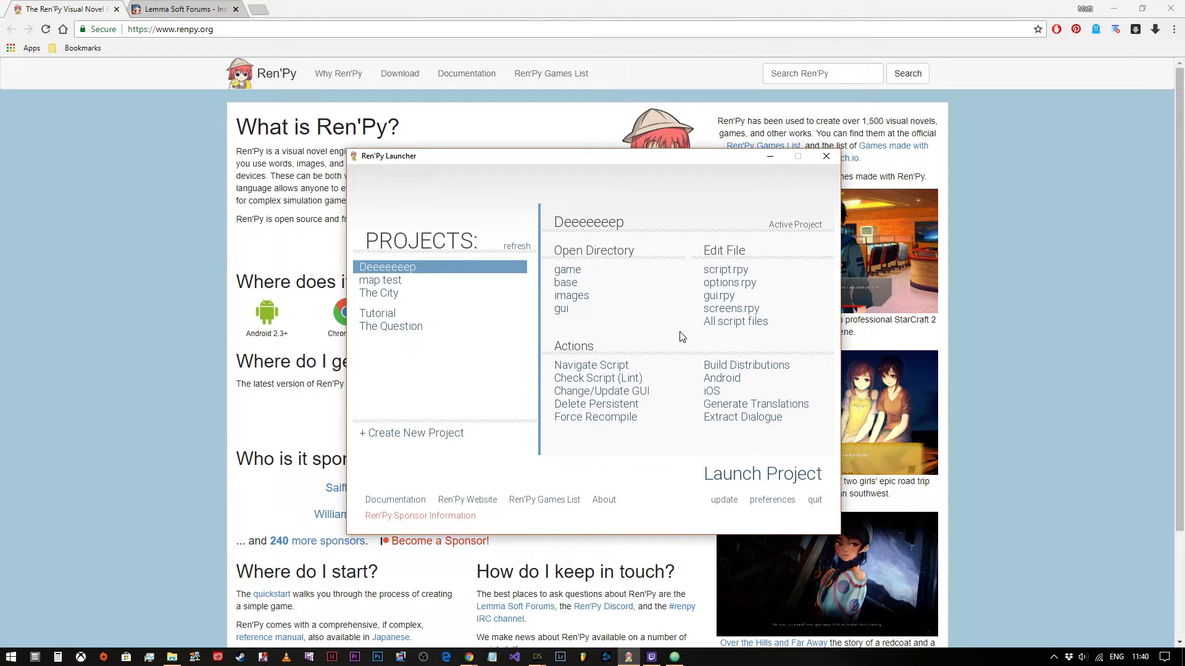
pyautogui.moveTo(604, 162)
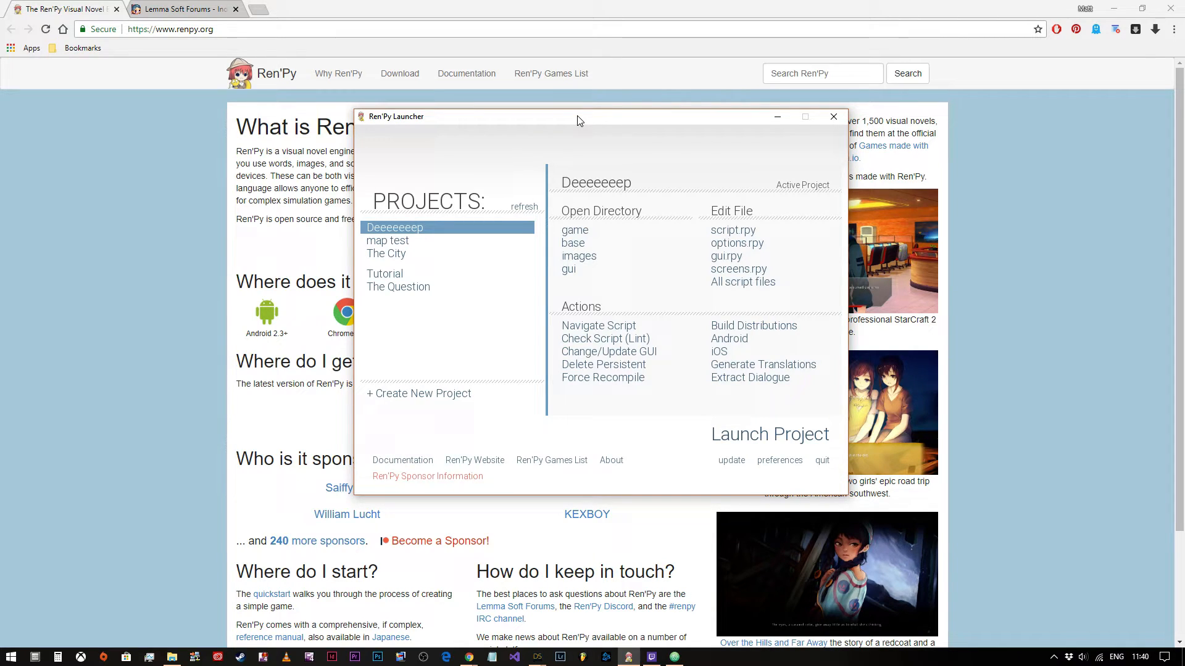
pyautogui.moveTo(638, 400)
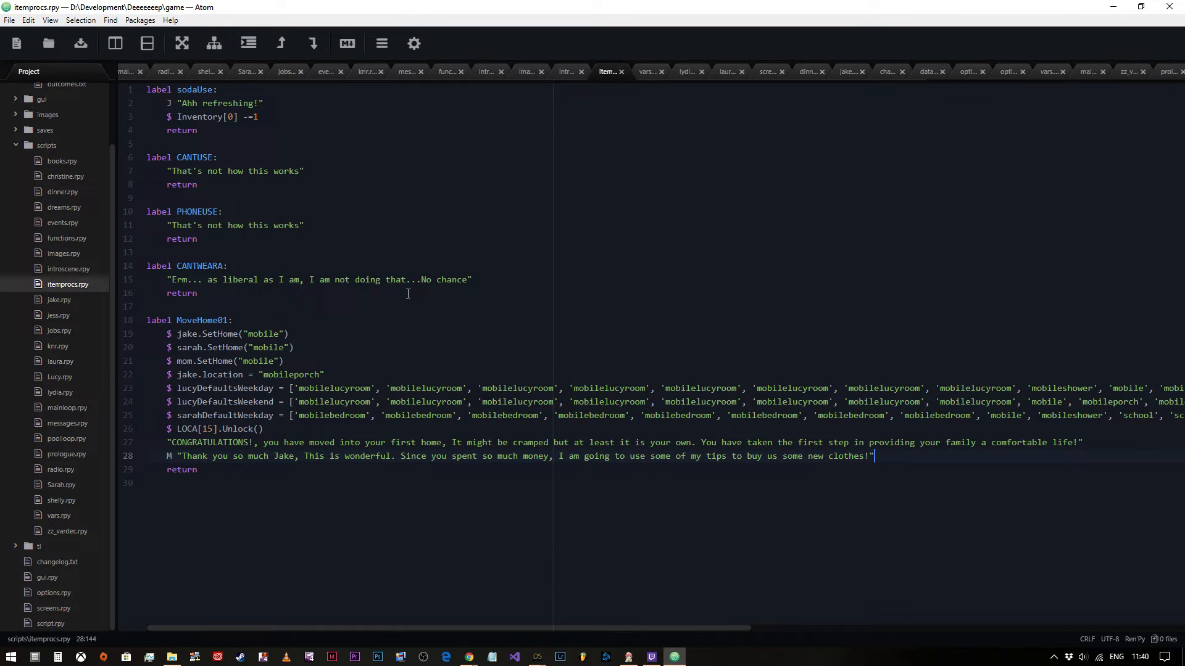
pyautogui.moveTo(444, 165)
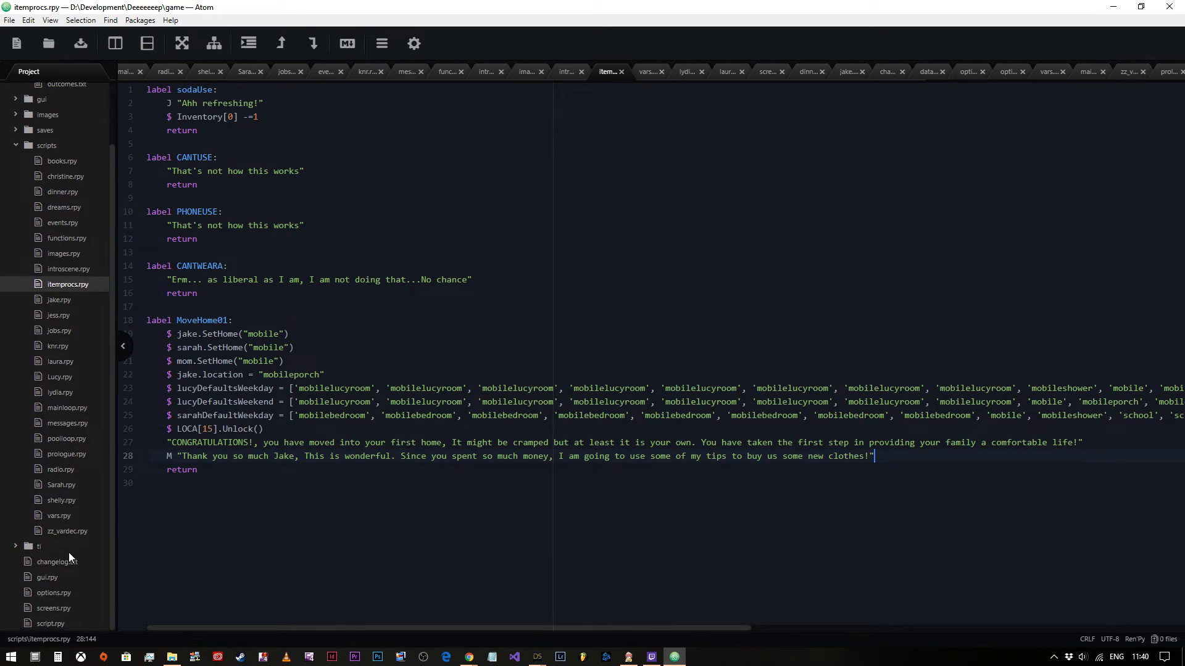
pyautogui.moveTo(41, 210)
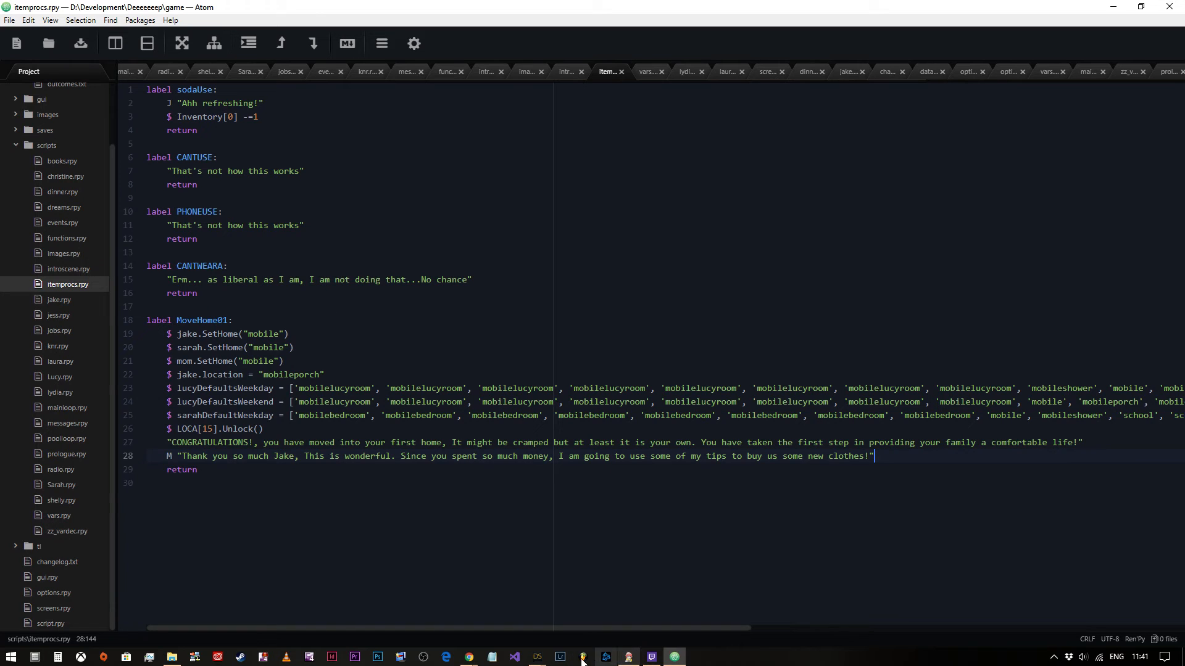
# Return to the renpy.org homepage via the Chrome taskbar icon.
pyautogui.click(469, 655)
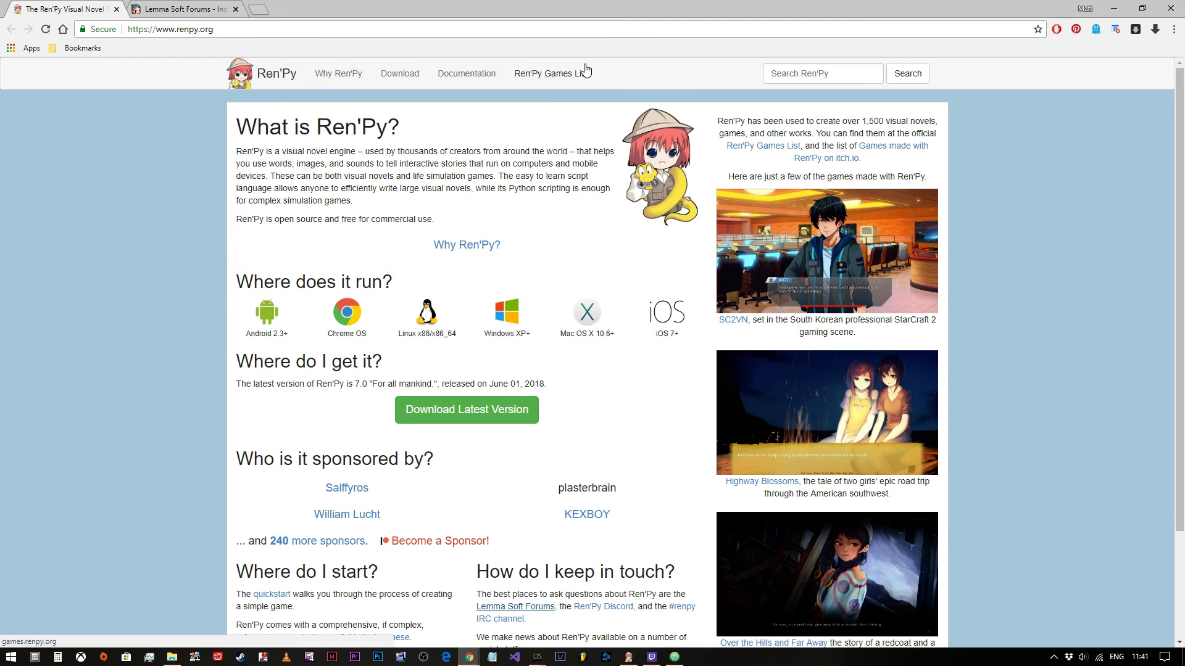
pyautogui.moveTo(1129, 164)
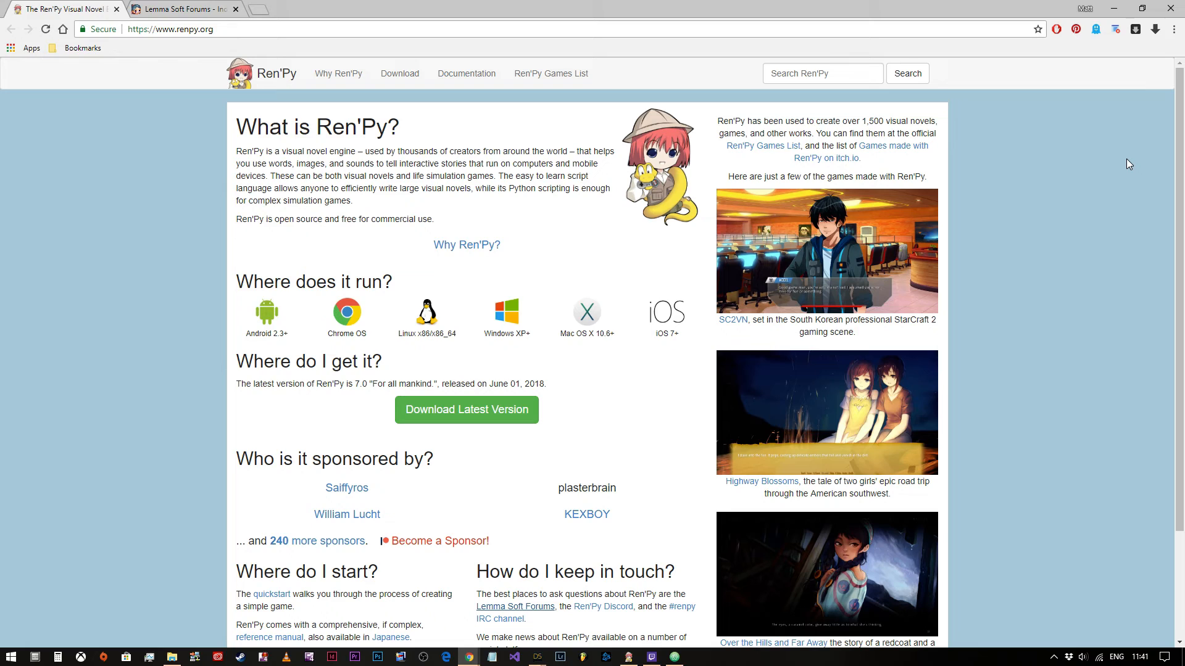
pyautogui.moveTo(1120, 164)
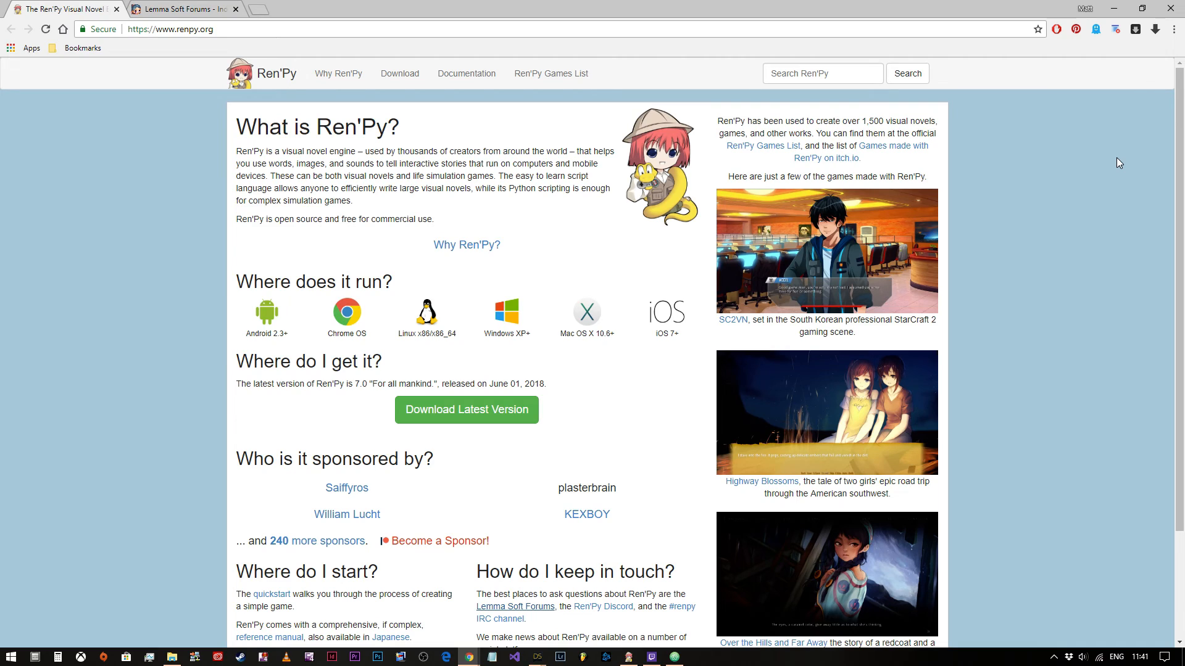
pyautogui.moveTo(1109, 150)
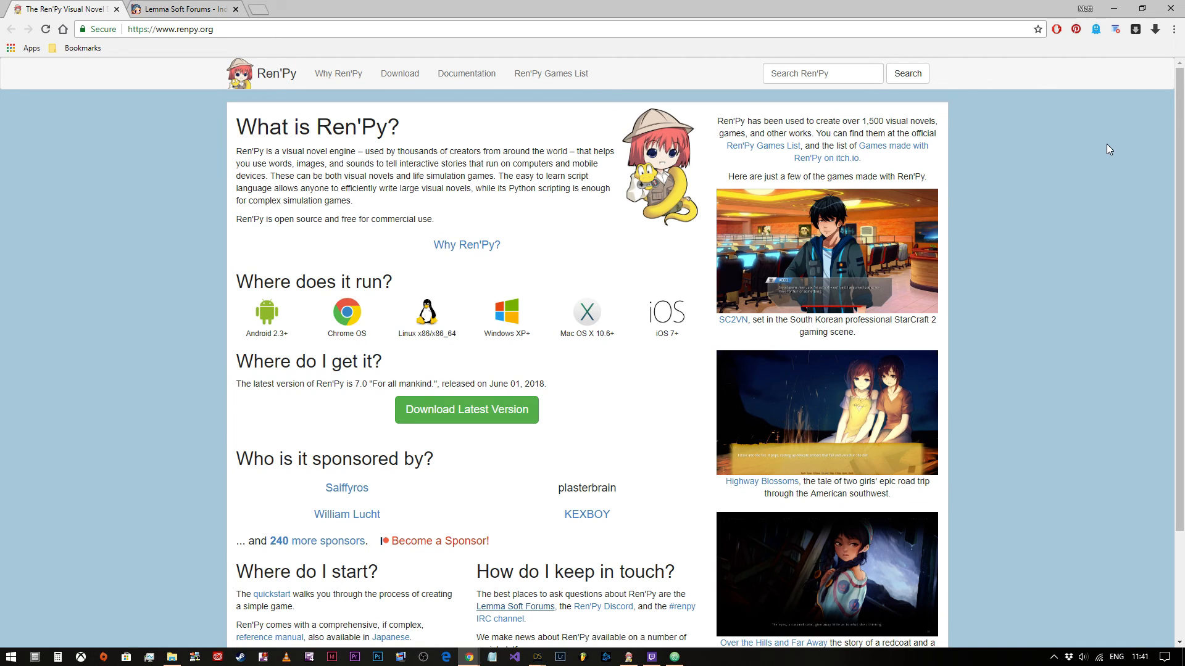